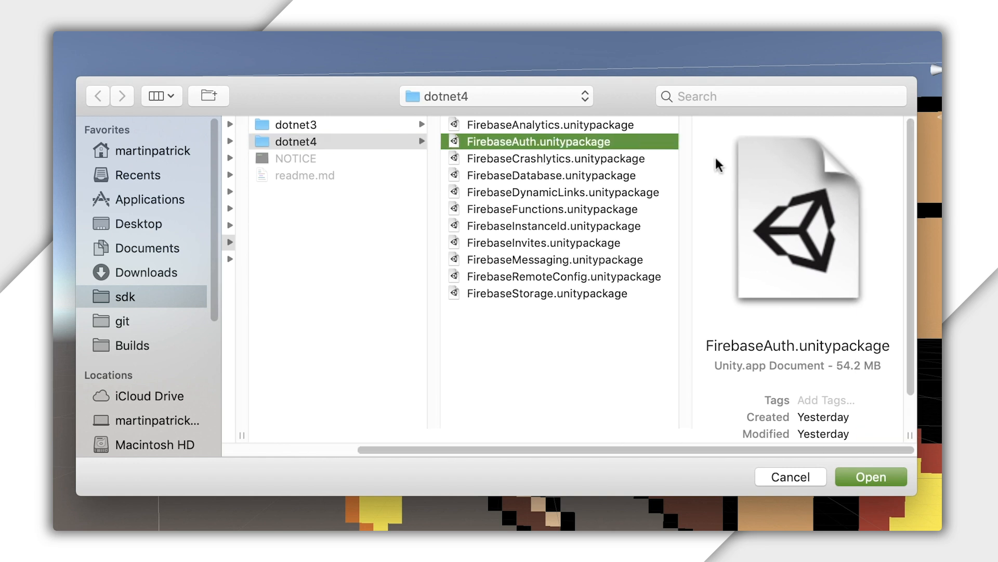
- Select dotnet4/FirebaseAuth.unitypackage and confirm it as the custom package to import
click(871, 476)
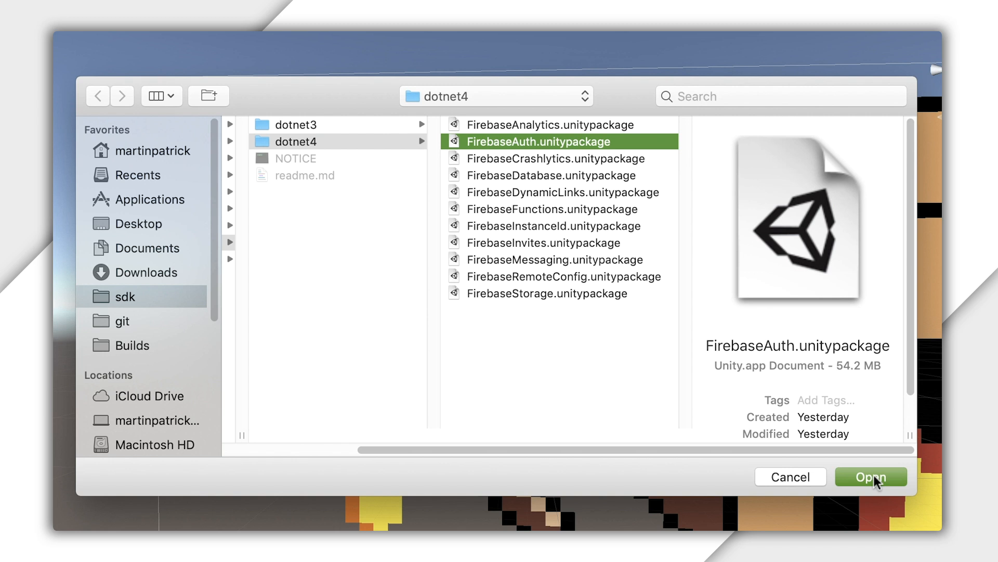
click(871, 477)
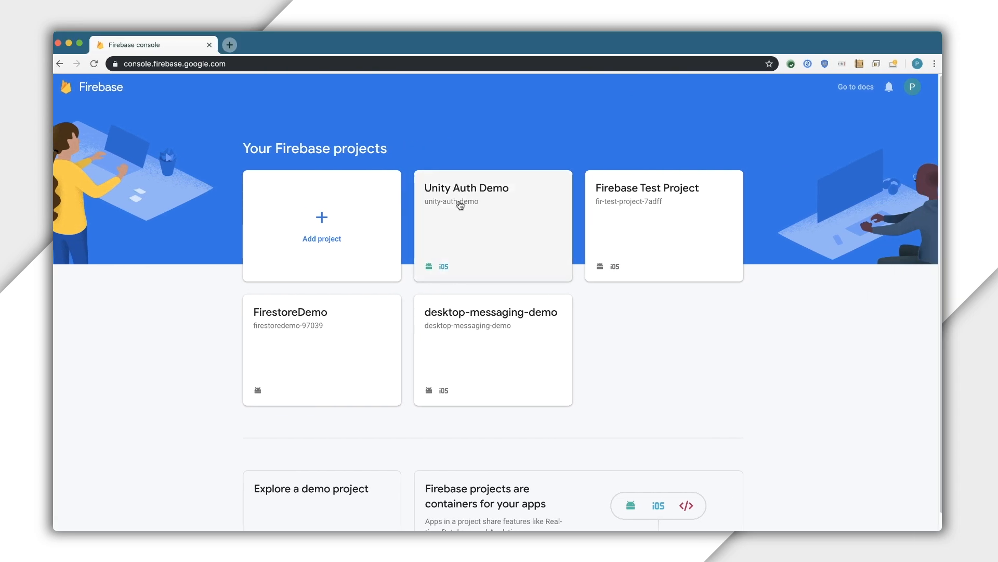
- Enable and save the Email/Password sign-in method under Unity Auth Demo's Authentication settings
click(461, 203)
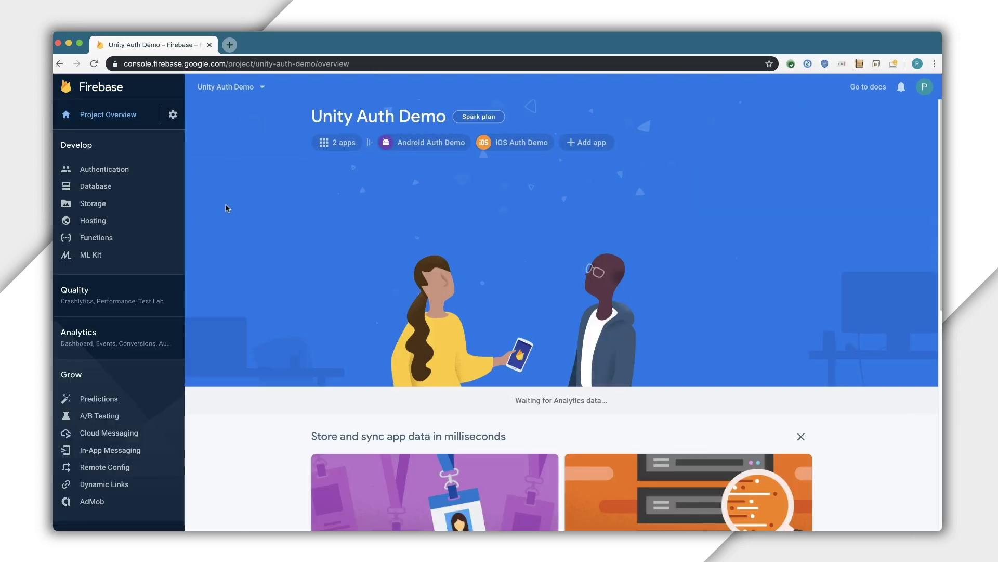
click(104, 169)
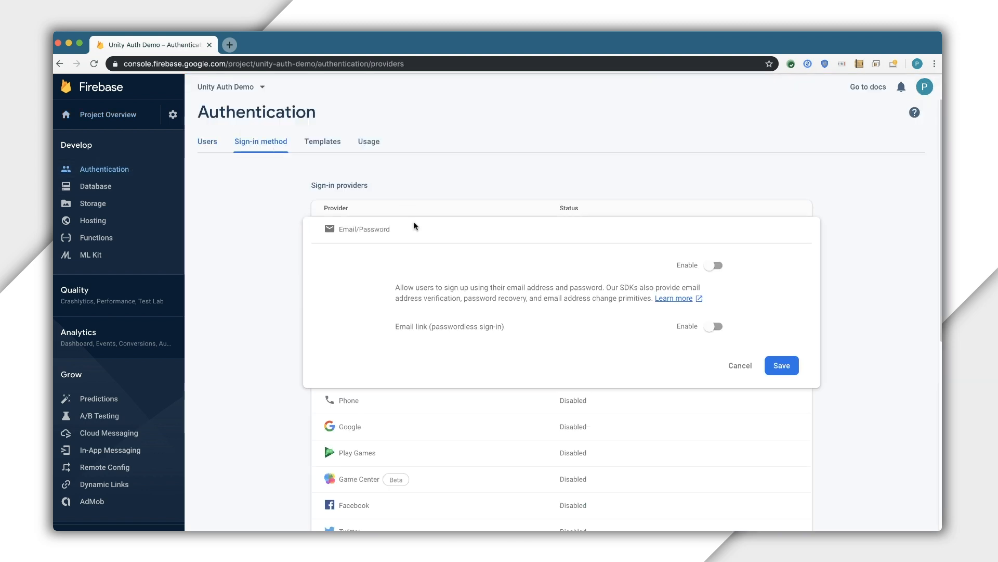
click(713, 266)
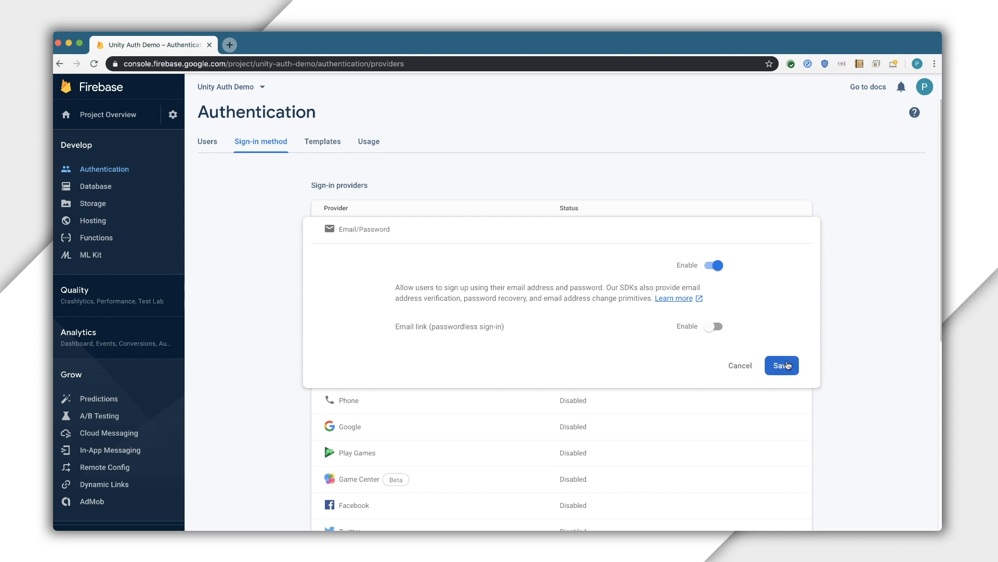
click(782, 365)
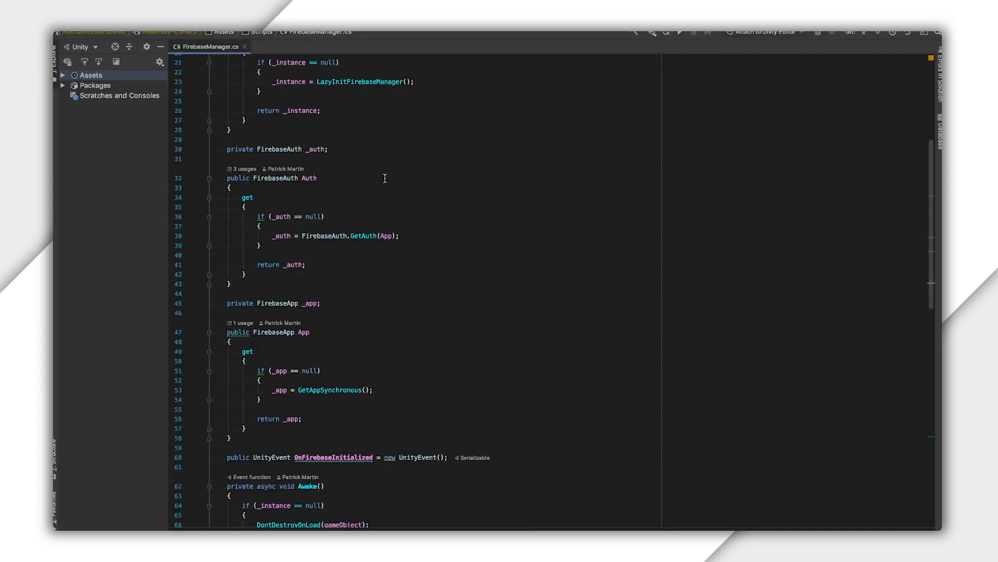
scroll(down, 3)
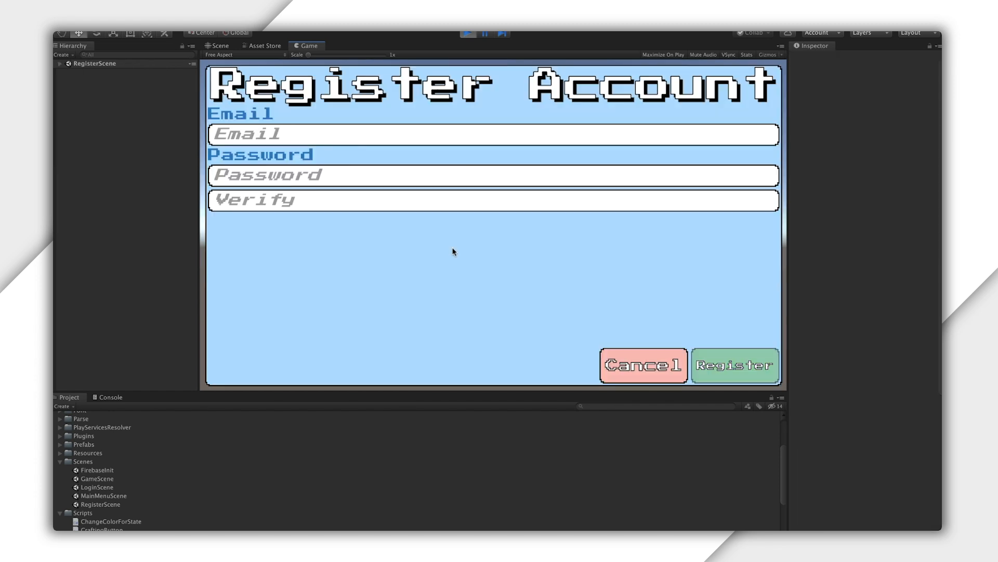
click(216, 45)
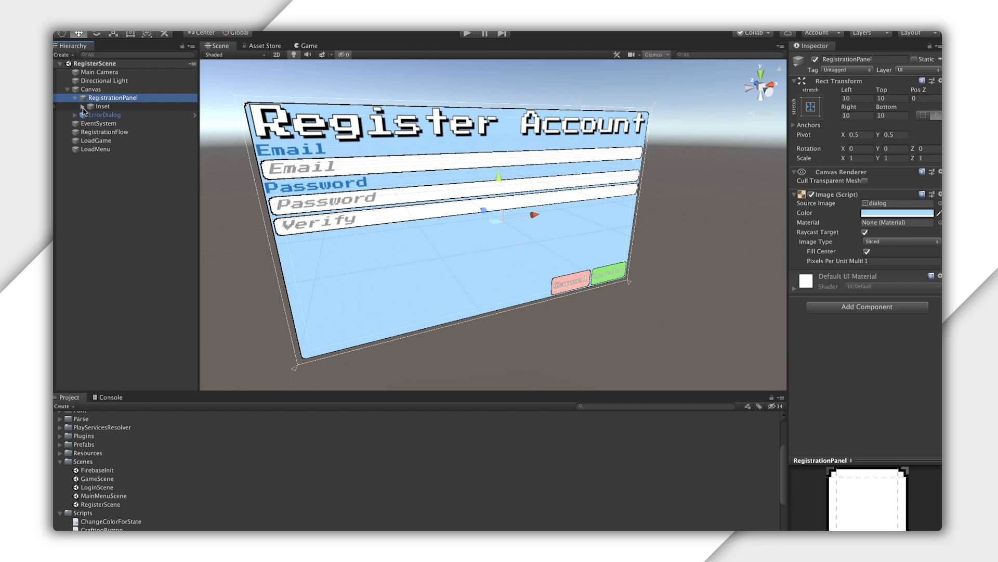
click(82, 106)
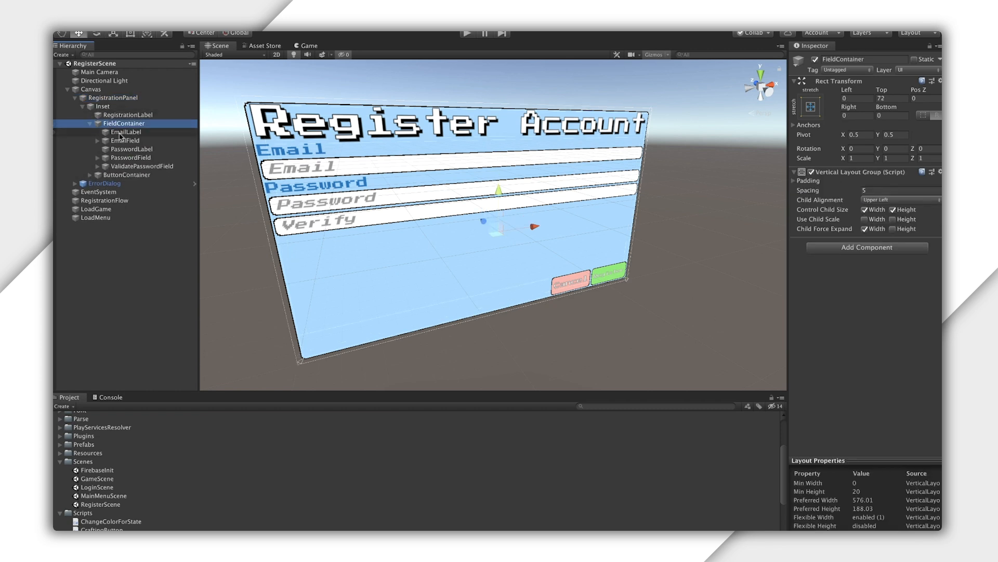
click(125, 141)
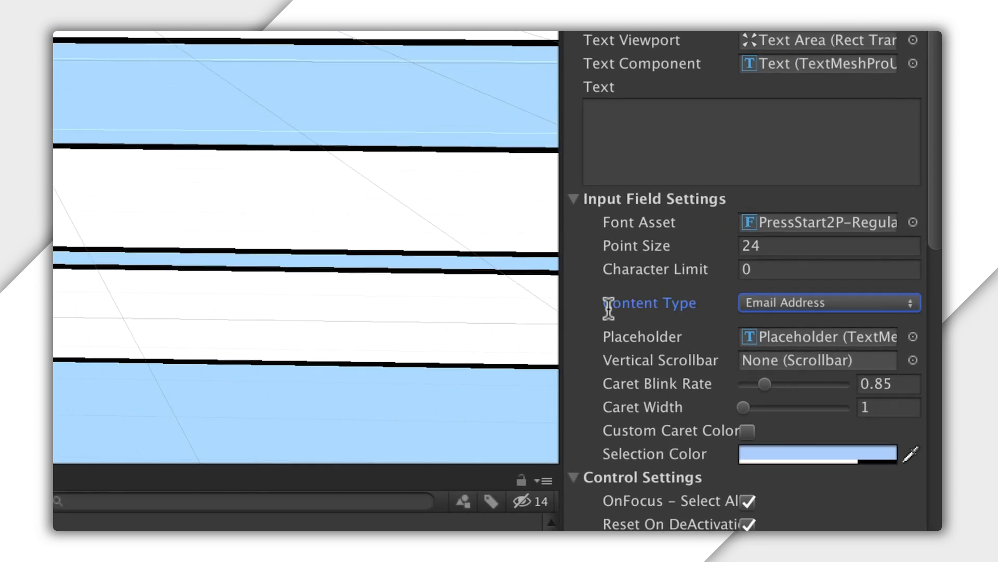
click(829, 303)
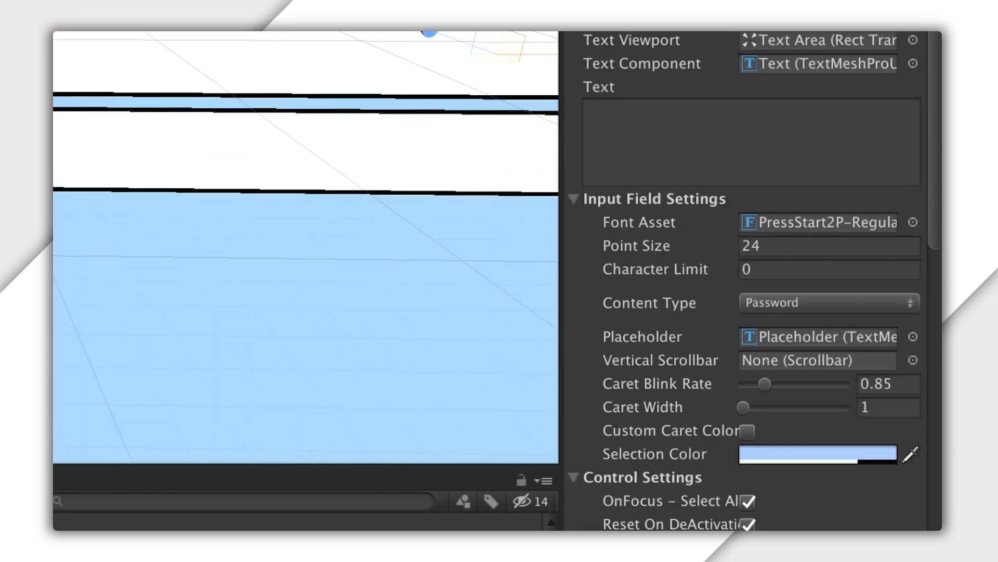
click(828, 303)
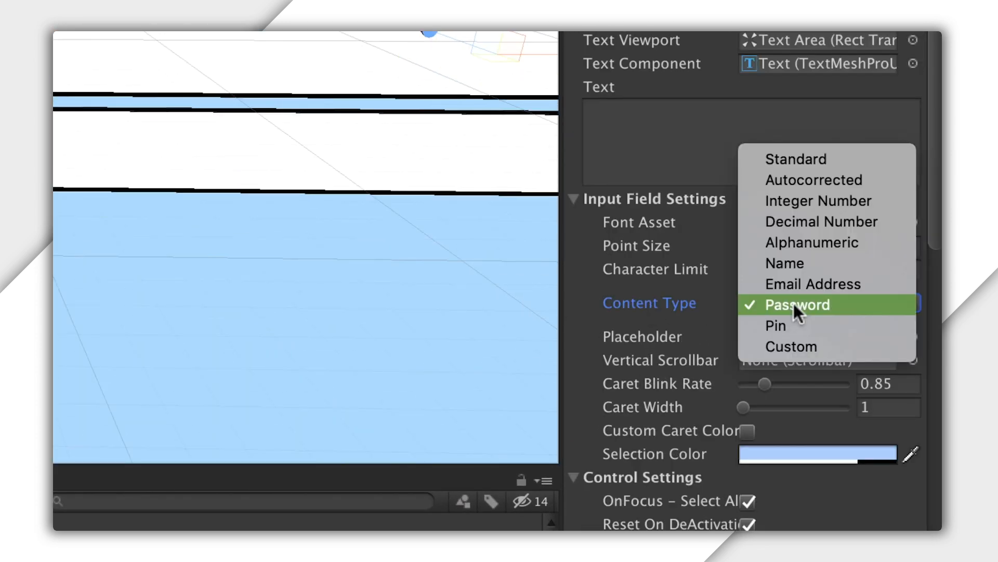
click(797, 304)
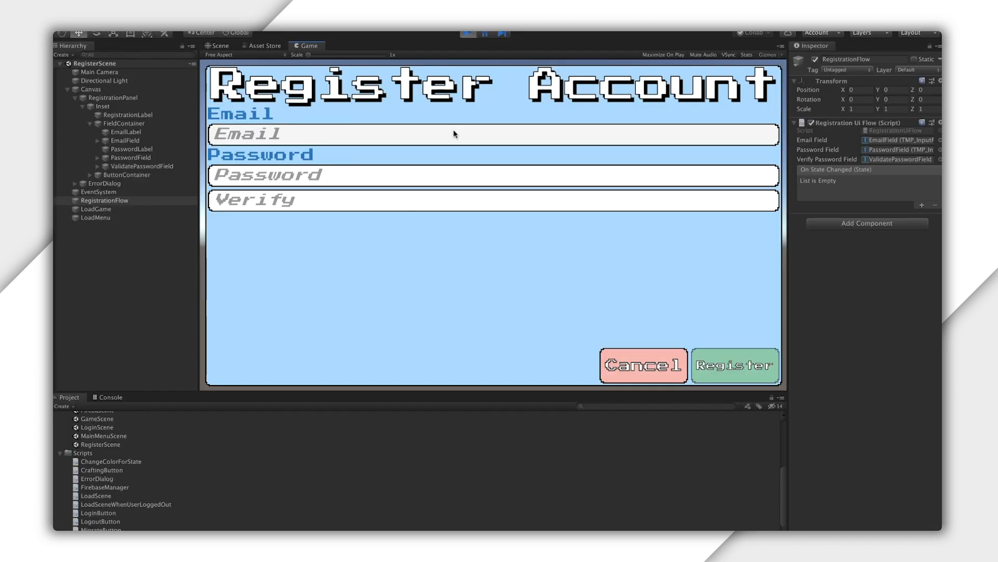
text(email@)
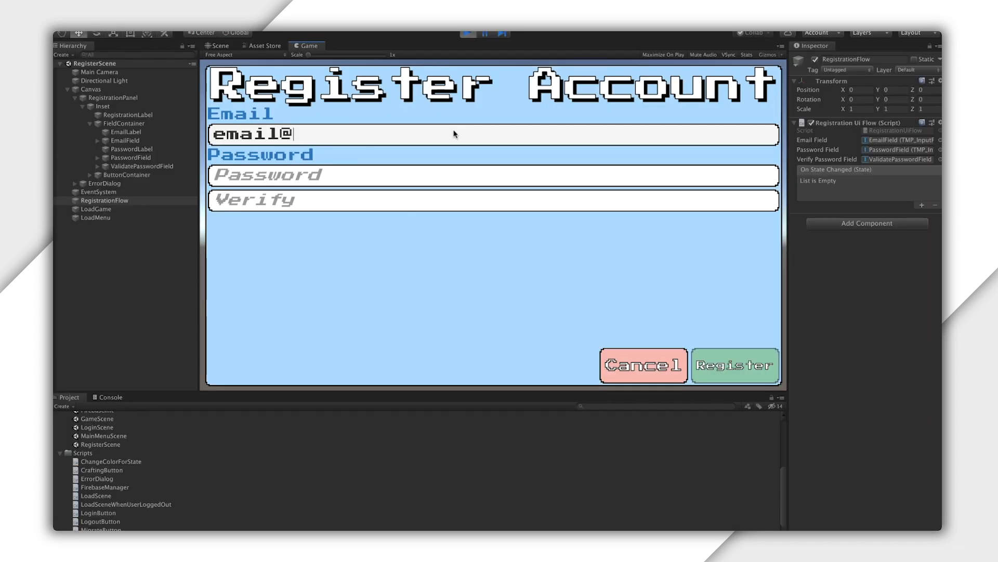
text(firebase.com)
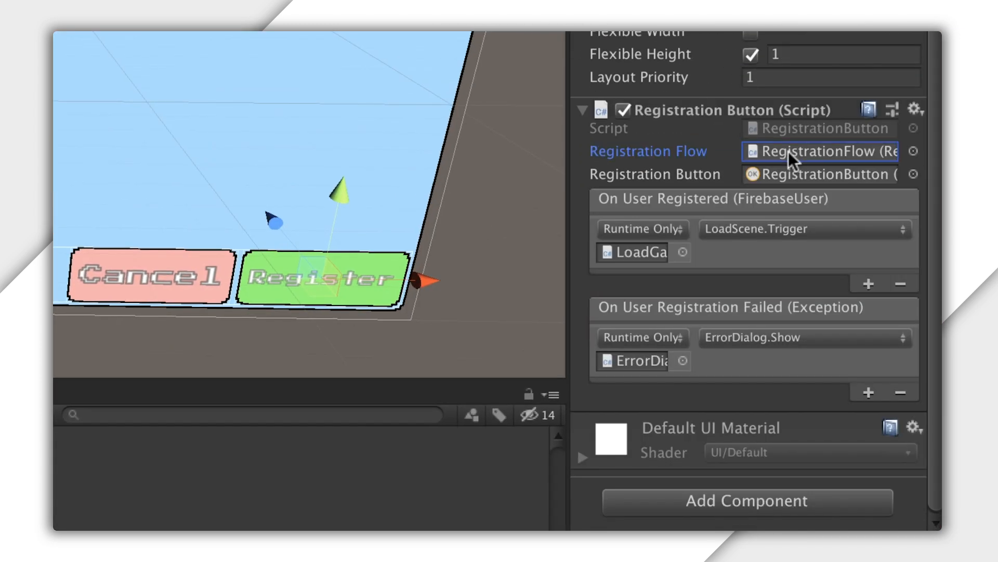
click(827, 174)
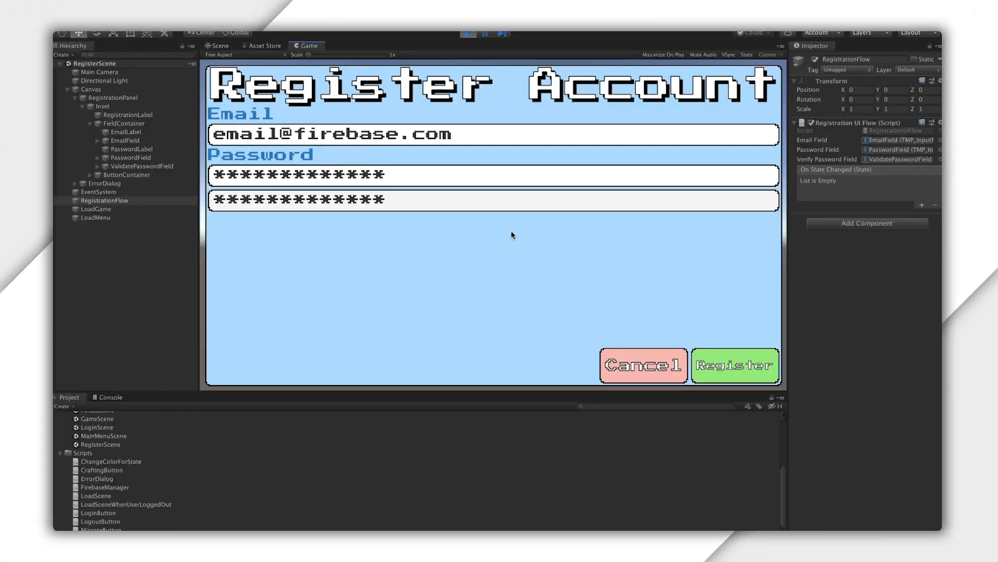
click(734, 365)
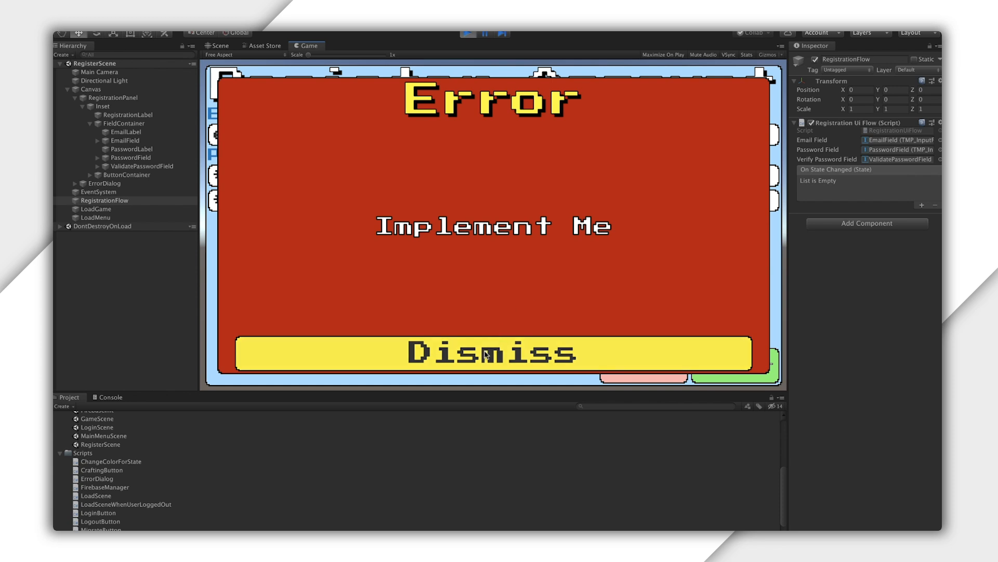
click(487, 354)
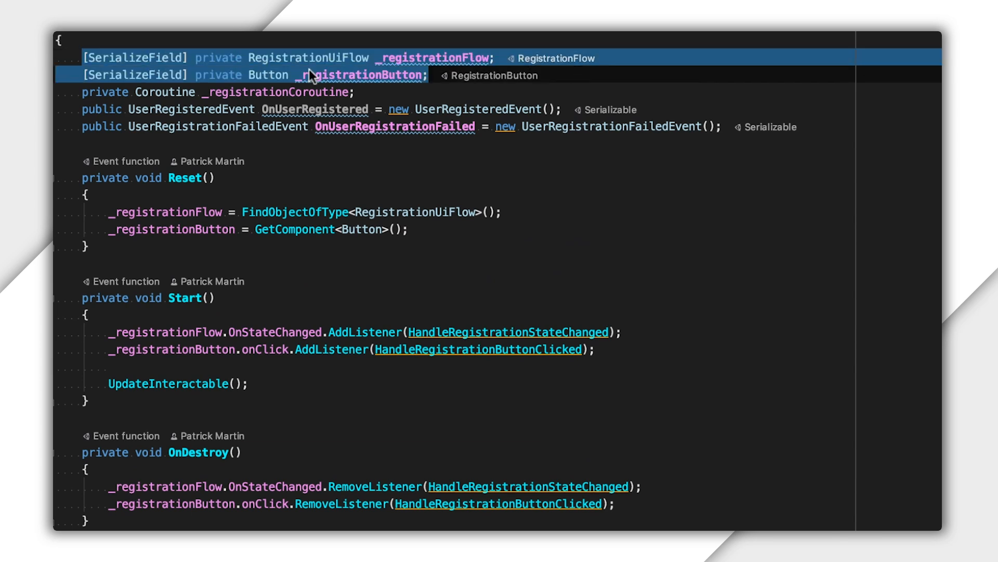
mouse_move(420, 78)
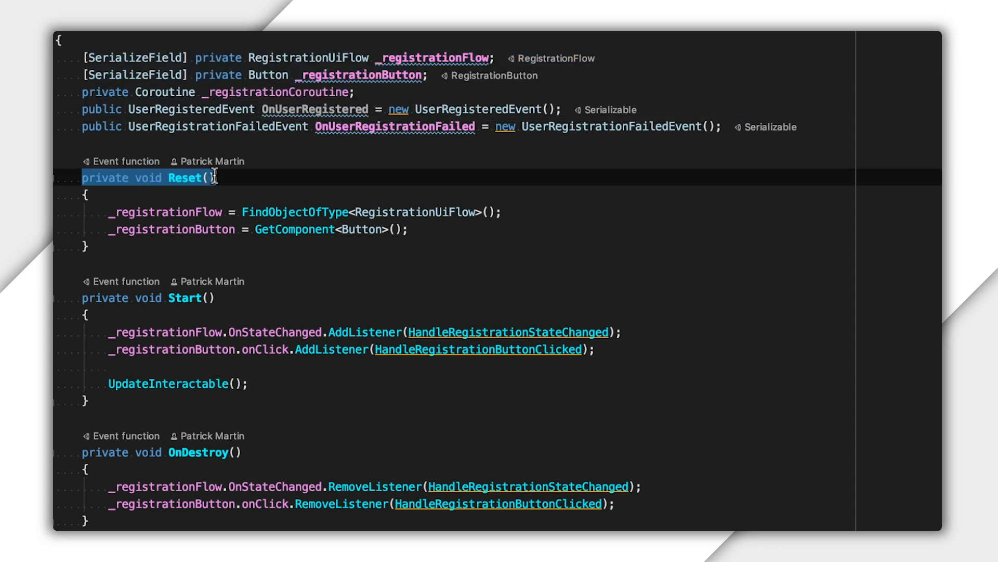
- Scroll past Reset, Start and UpdateInteractable down to the placeholder RegisterUser coroutine
double_click(185, 297)
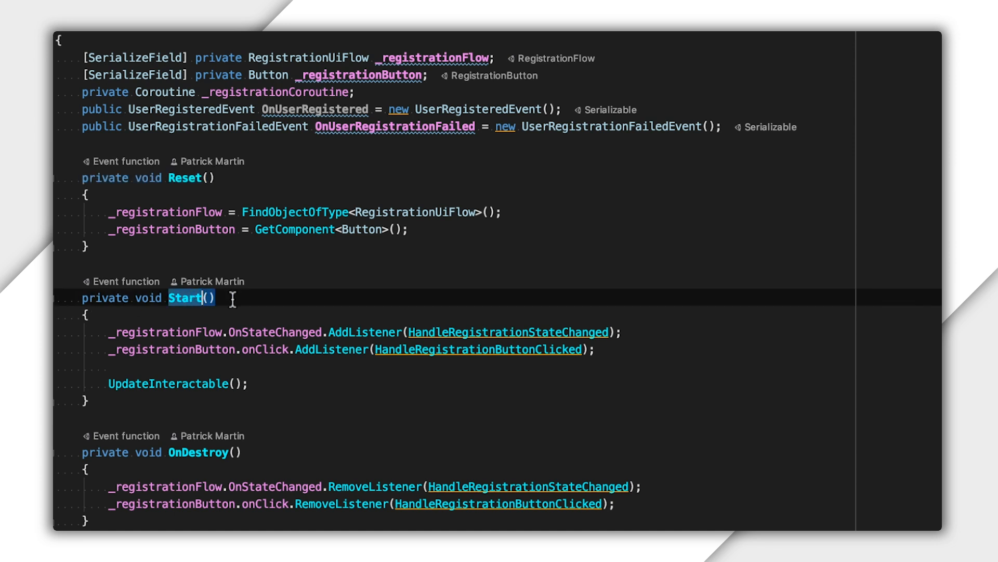
click(156, 332)
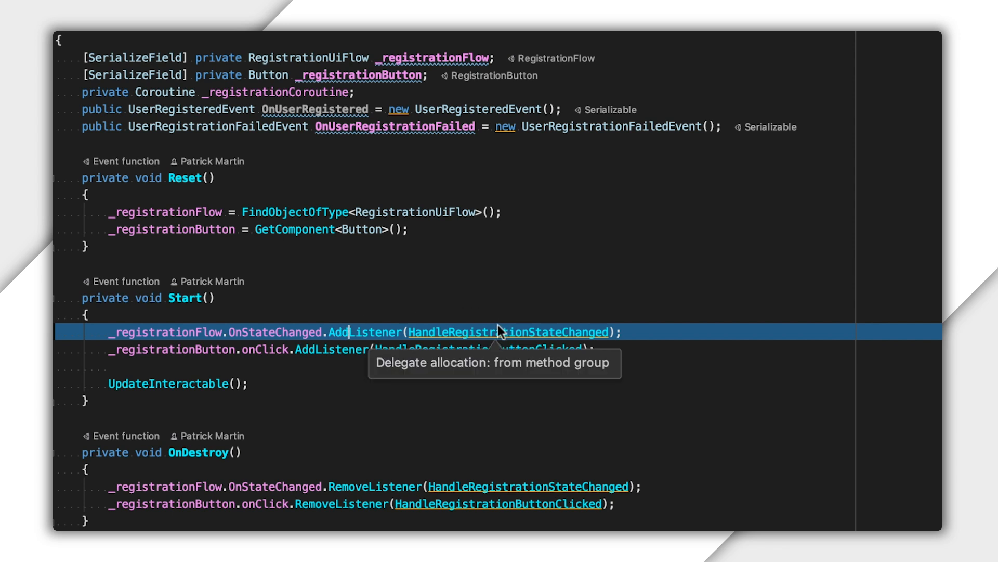
scroll(down, 3)
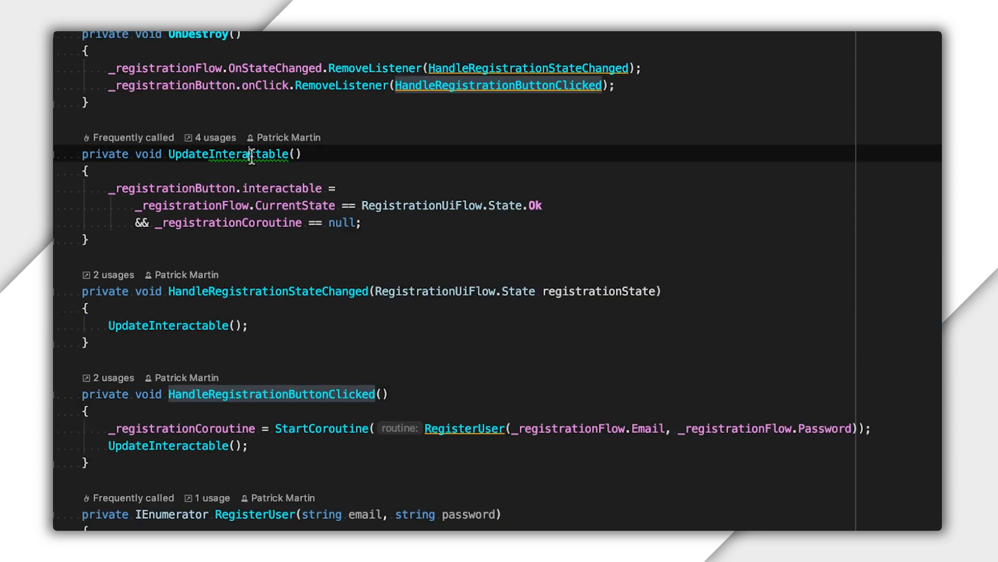
click(247, 156)
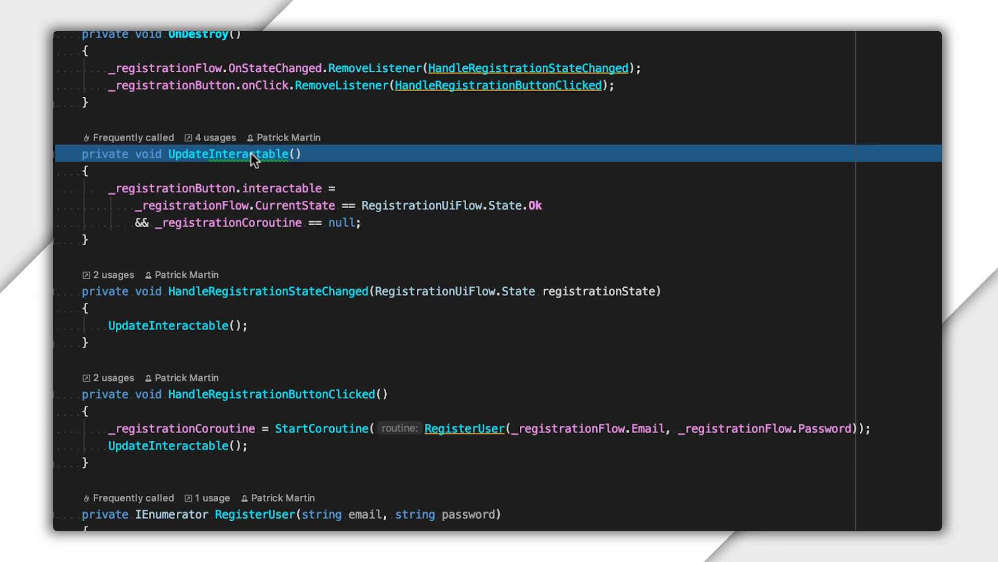
scroll(down, 3)
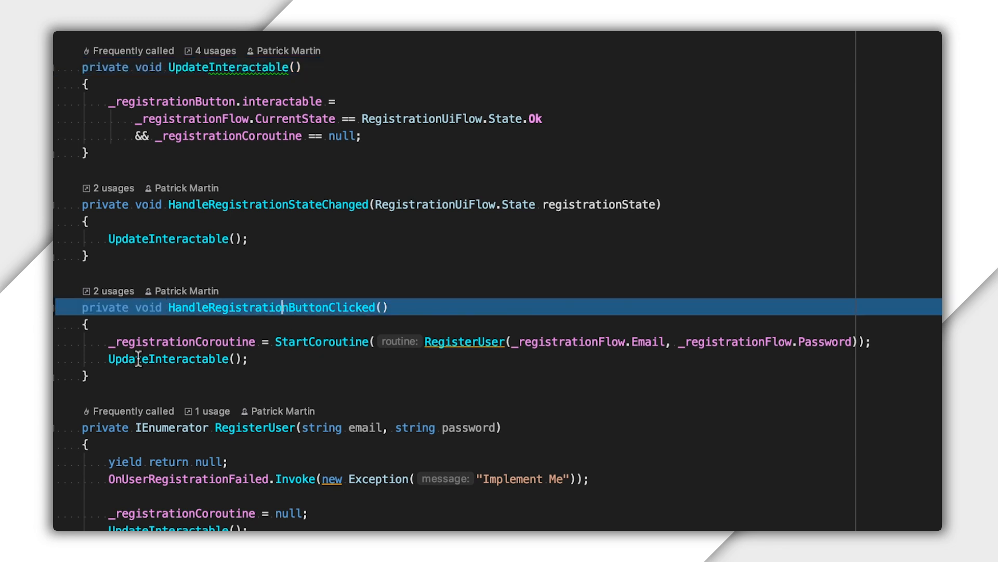
mouse_move(133, 490)
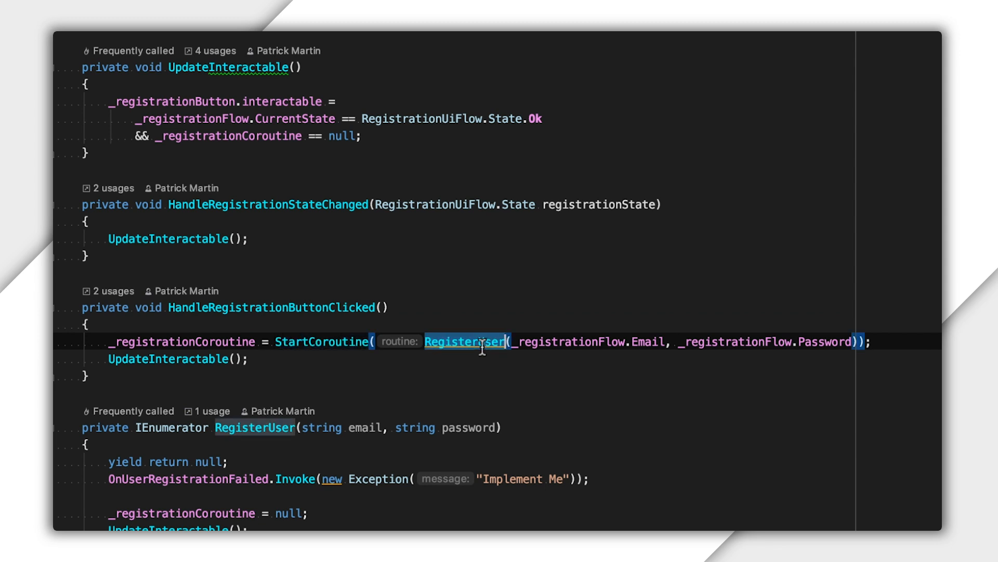
mouse_move(482, 347)
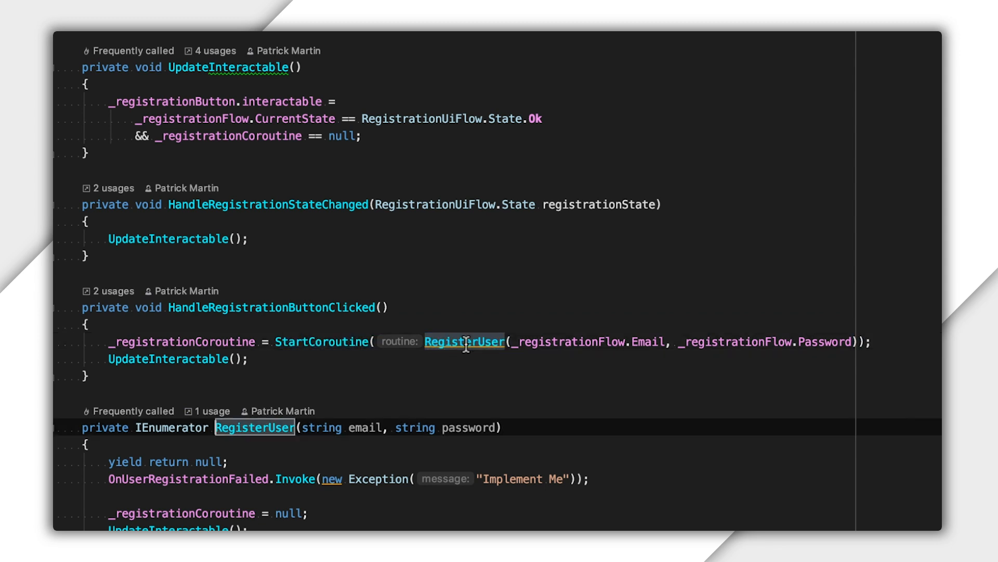
scroll(down, 3)
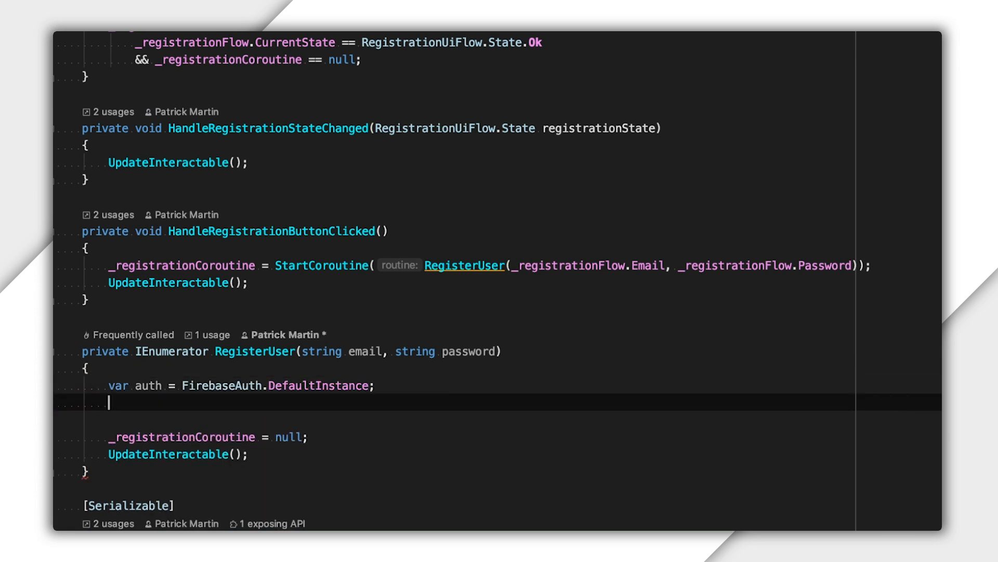
- Assign registerTask = auth.CreateUserWithEmailAndPasswordAsync(email, password)
text(var registerTask =)
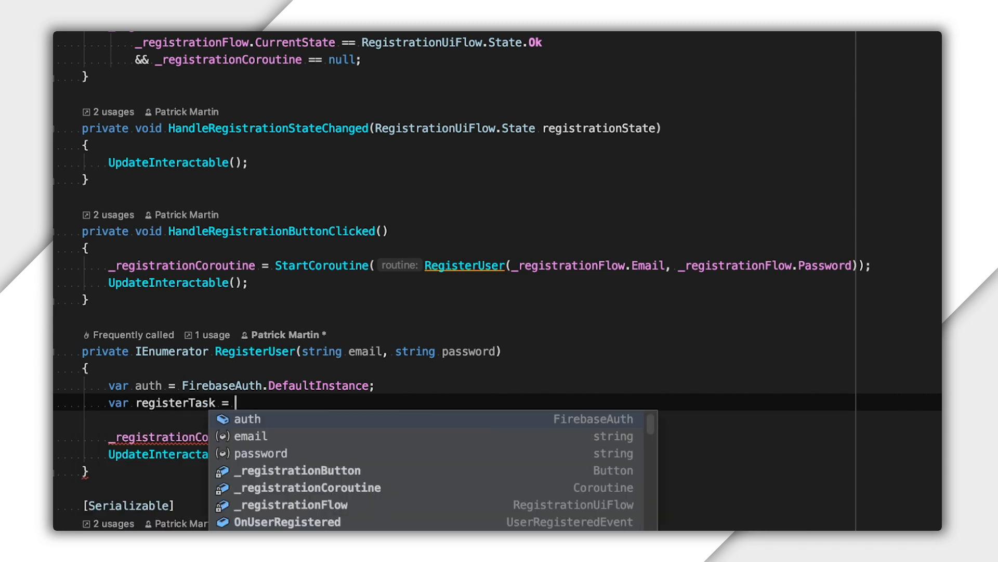
text(auth.)
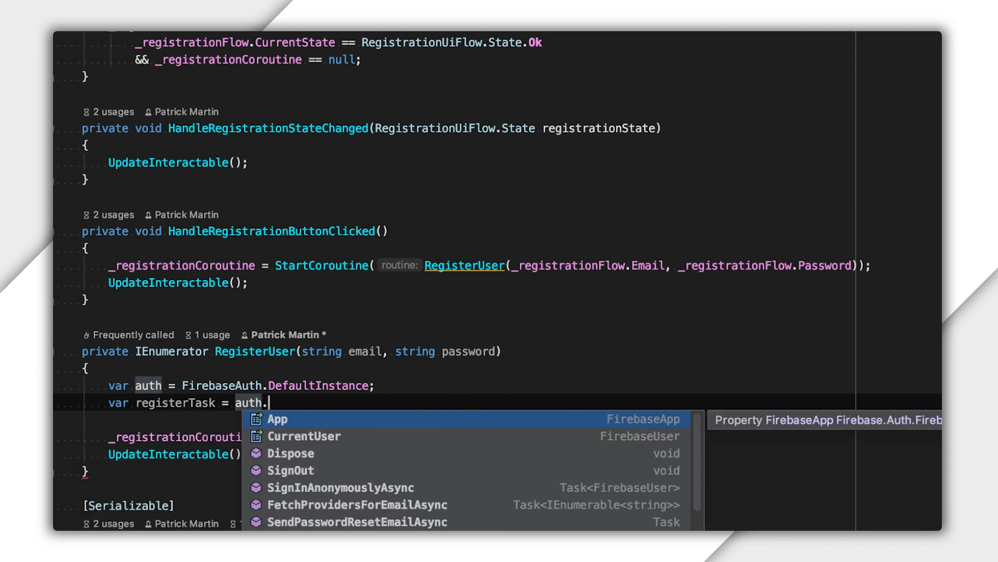
text(CreateUserWithEmailAndPasswordAsync(email, password);)
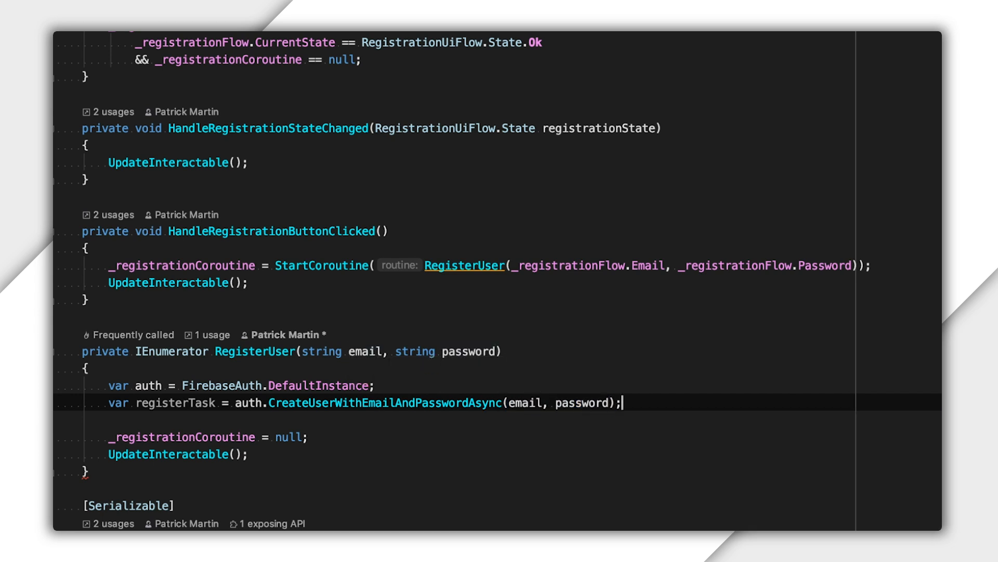
key(Enter)
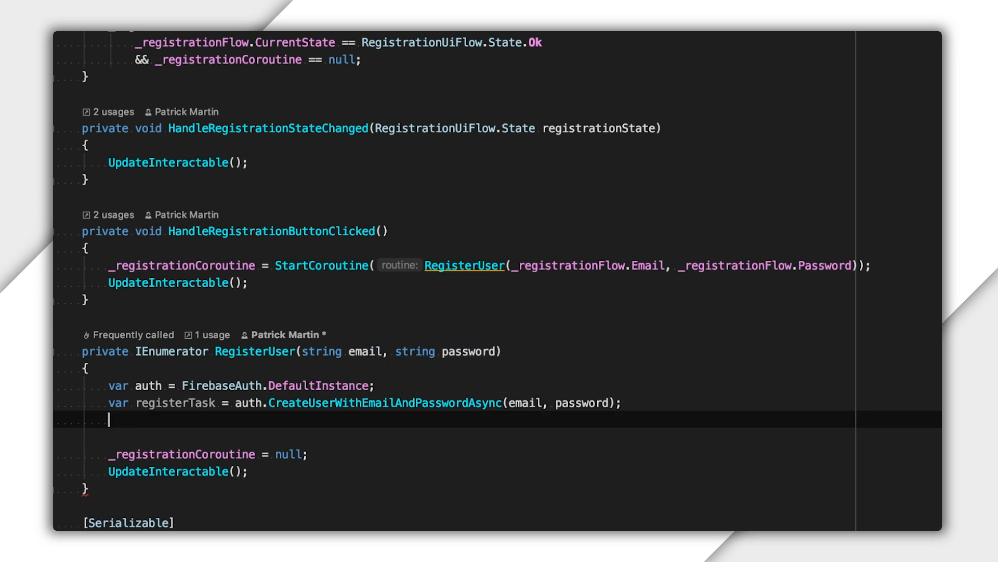
- Yield return a WaitUntil on registerTask.IsCompleted
text(yield return new)
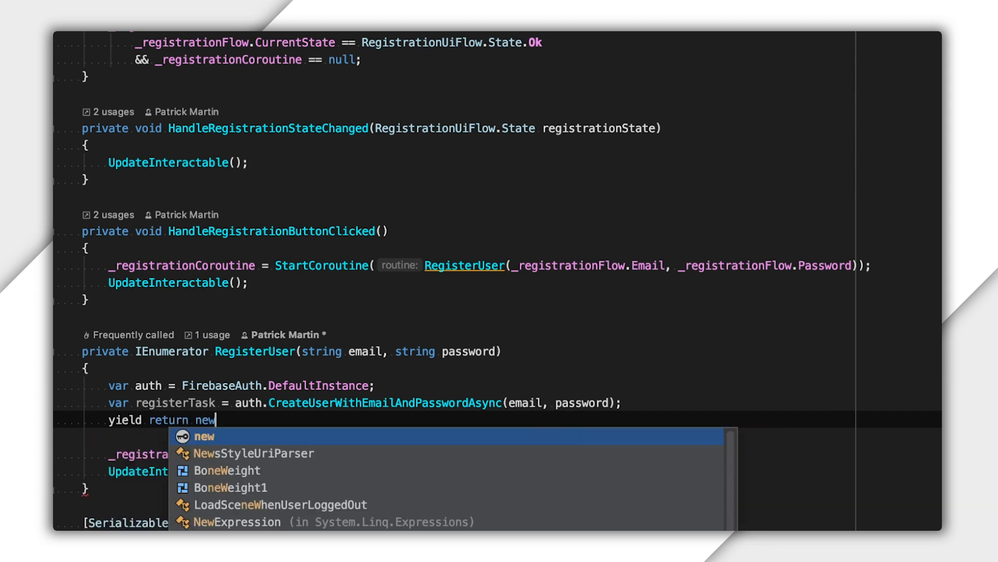
text(WaitF)
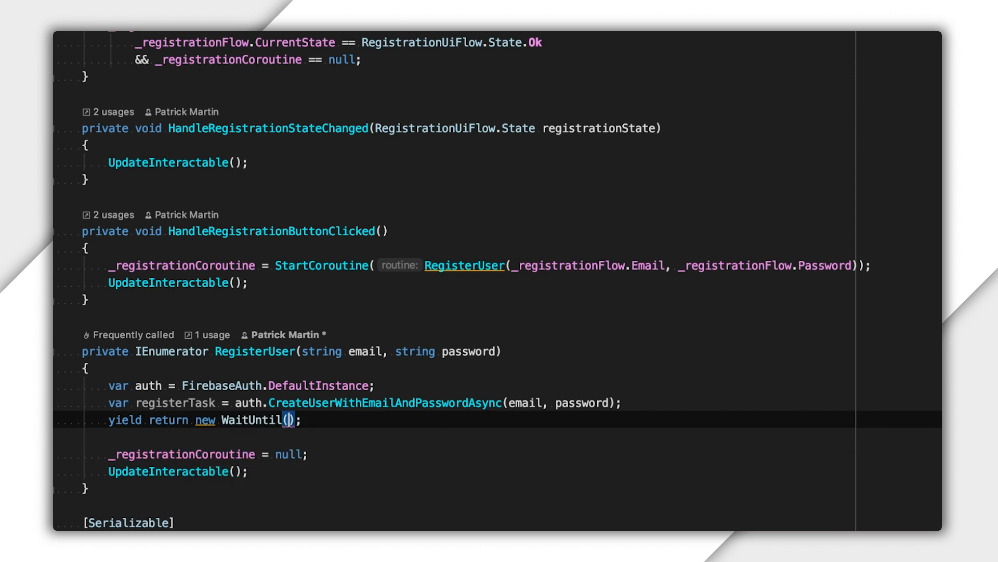
text(()=>r)
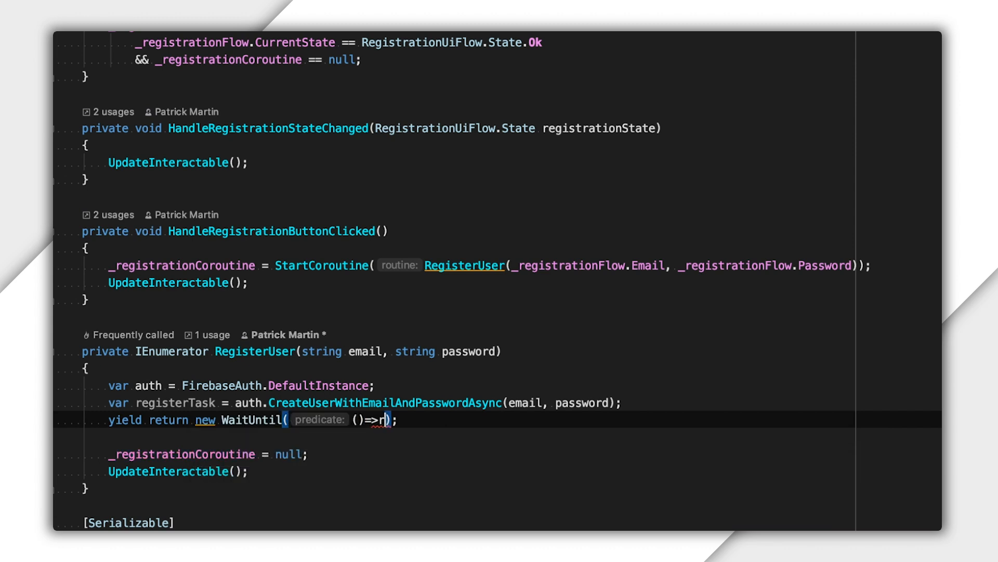
text(egisterTask.)
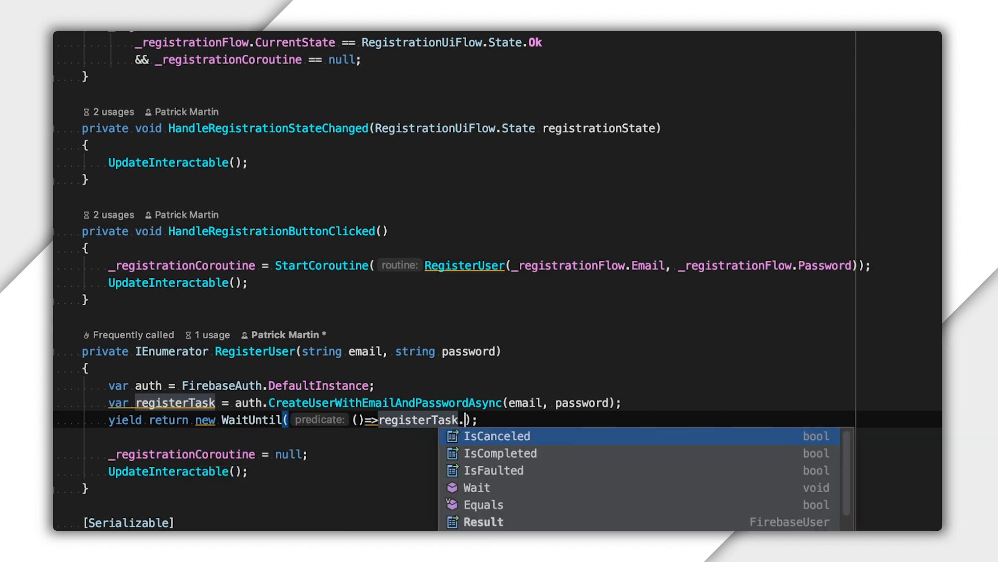
click(501, 453)
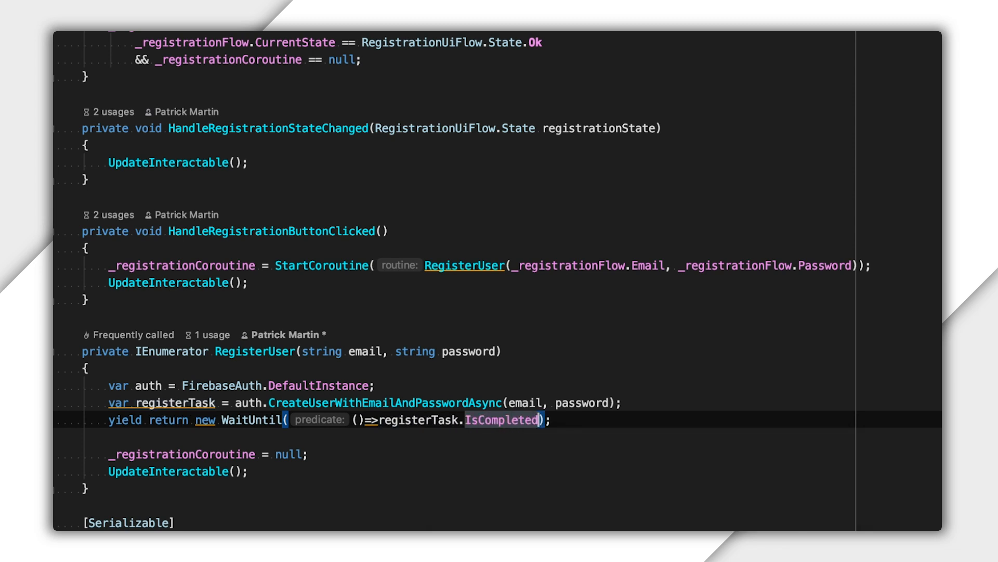
- Add a Debug.LogWarning failure message when registerTask.Exception is not null
text(if (registerTask.Exception)
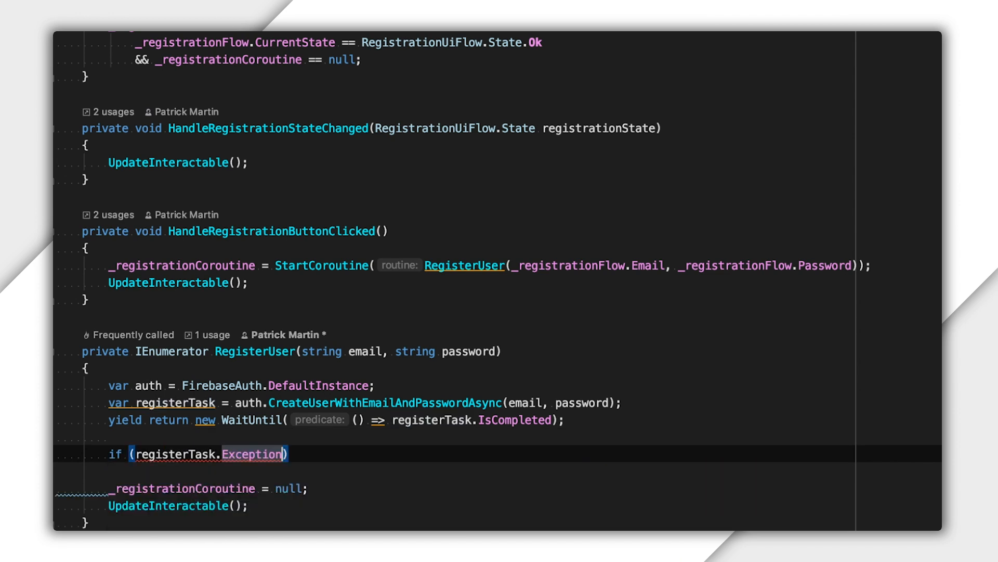
text(!= null)
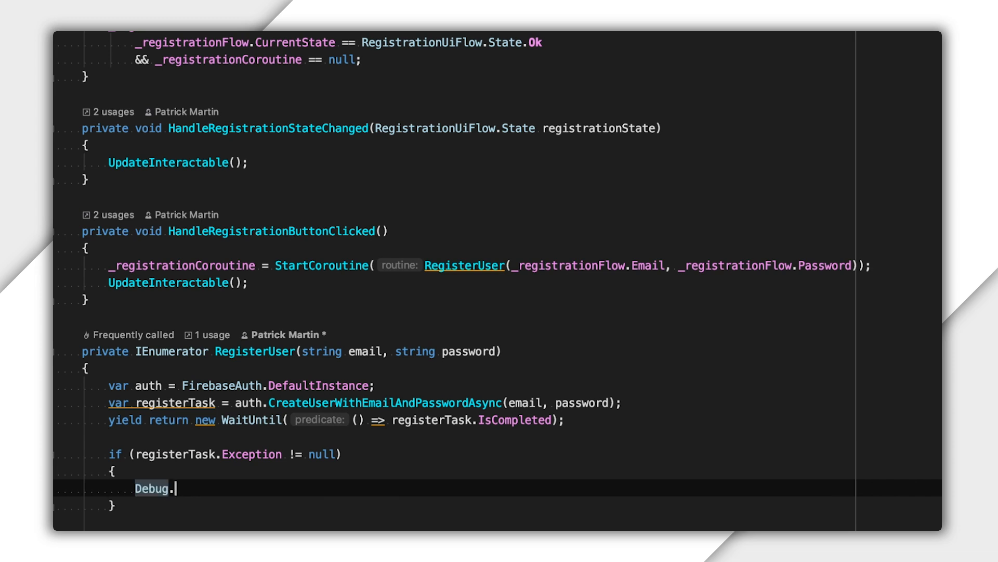
text(LogWarning($"Failed to r)
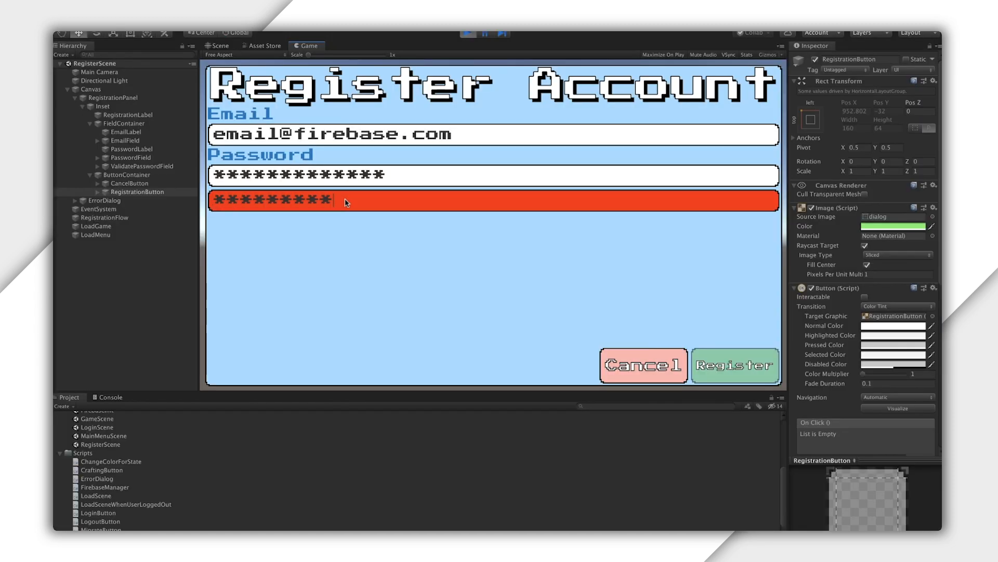
click(735, 366)
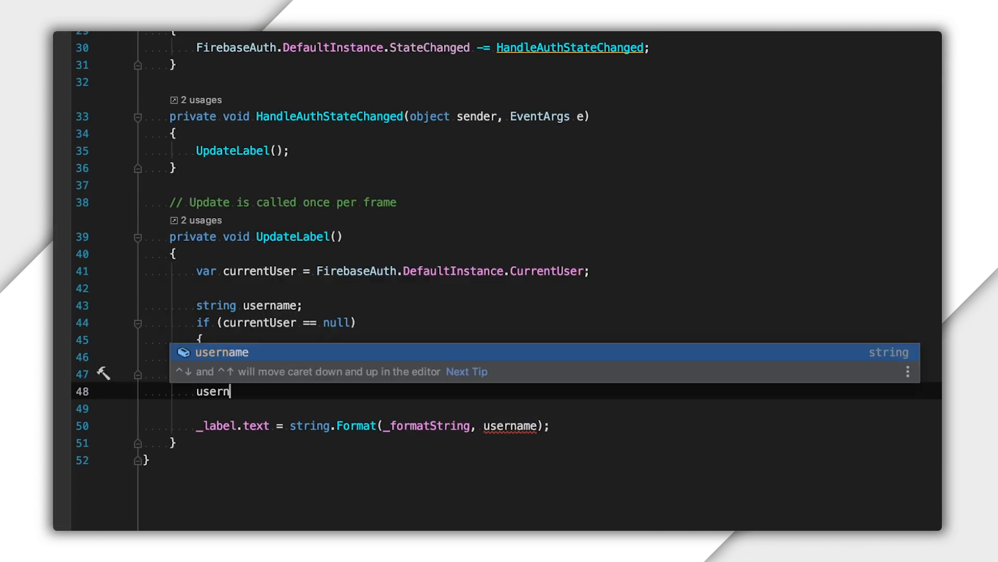
- Assign username from a currentUser property picked in autocomplete
text(currentUser.)
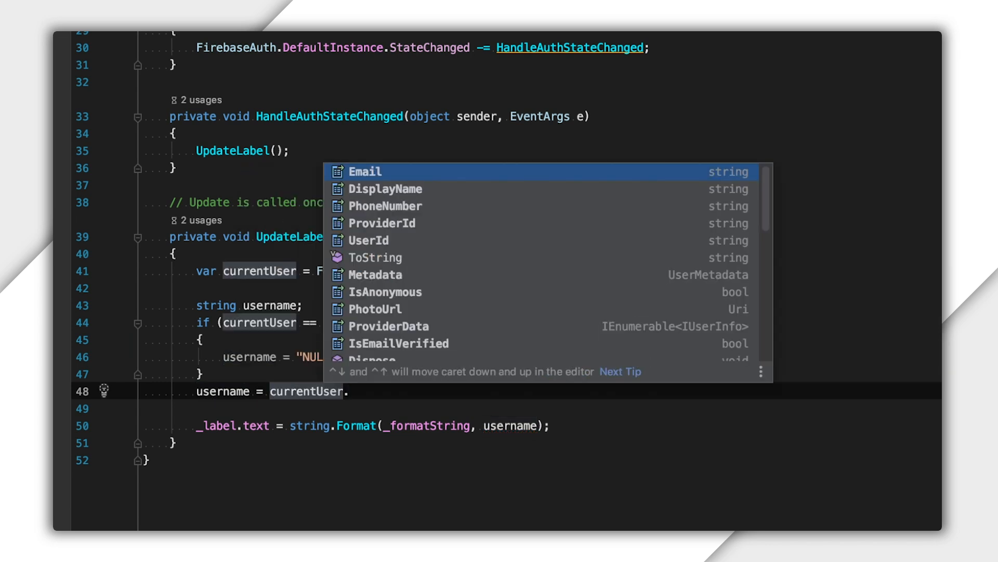
click(368, 240)
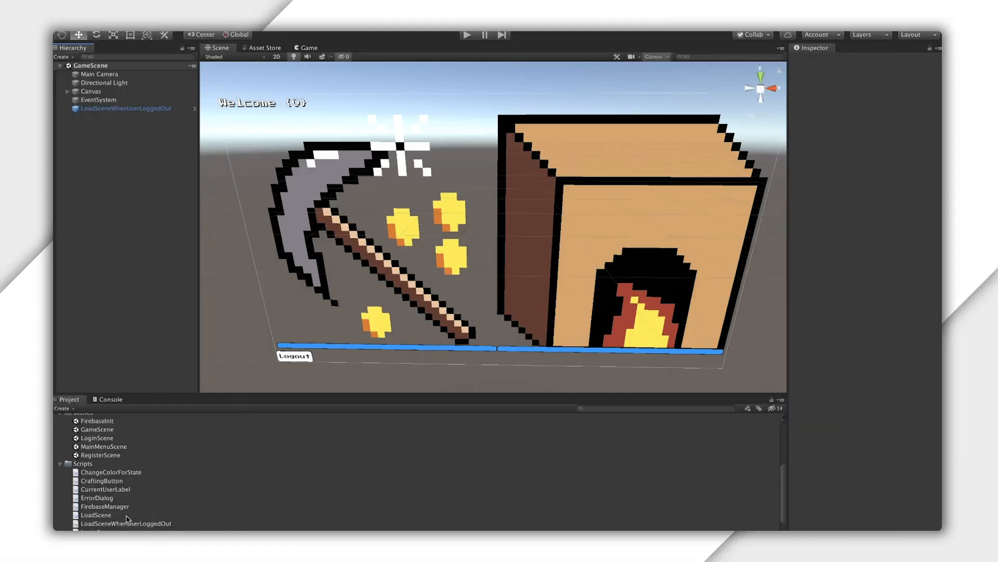
mouse_move(150, 525)
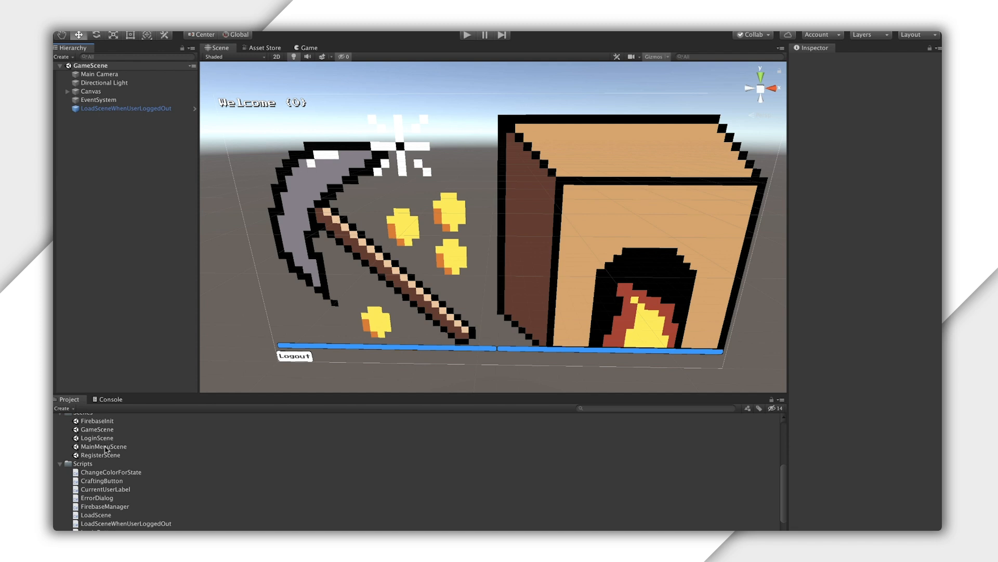
- Open MainMenuScene from the Project window's Scenes folder
double_click(102, 446)
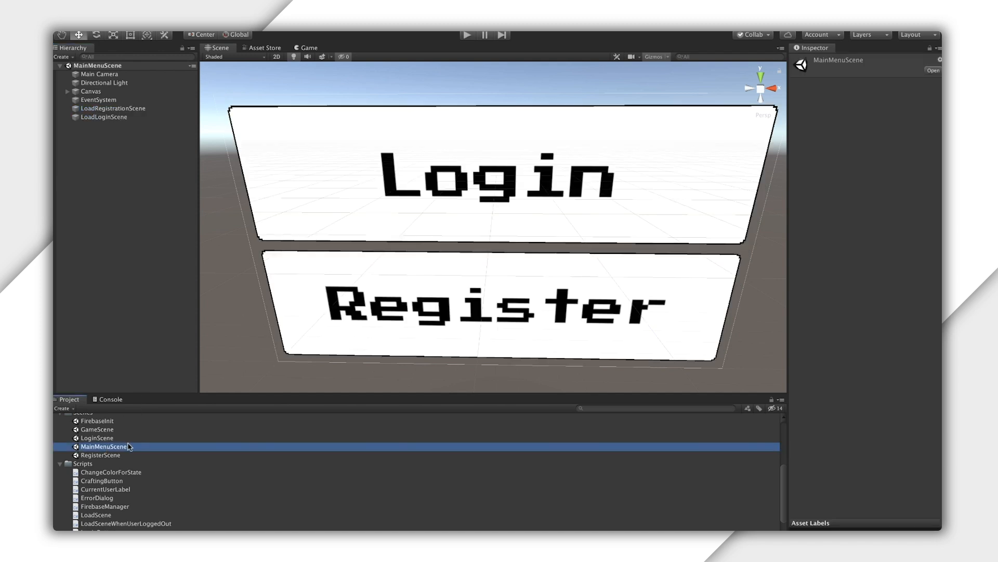
click(130, 515)
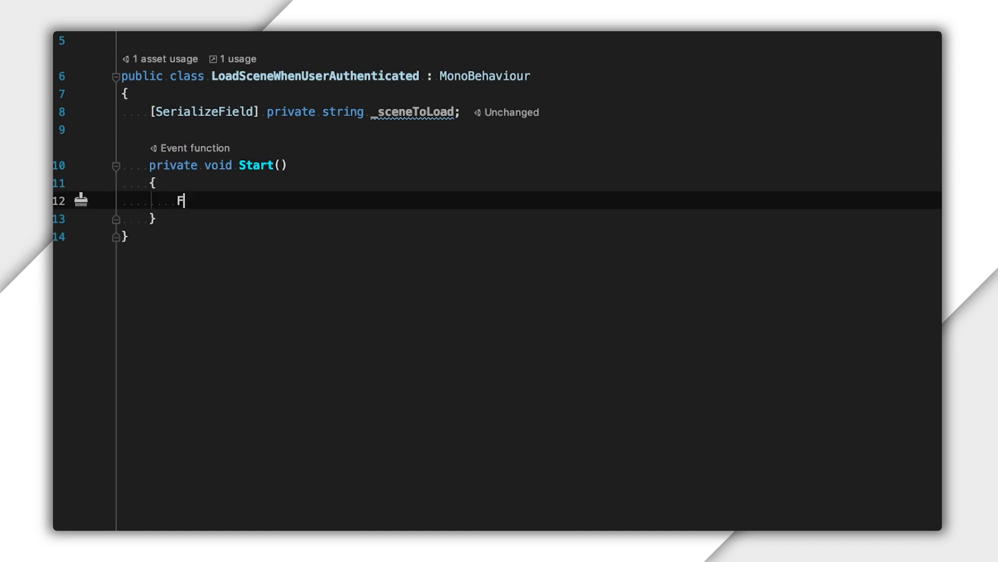
- Subscribe HandleAuthStateChanged to StateChanged, call CheckUser(), and begin its FirebaseAuth.DefaultInstance if check
text(FirebaseAuth.DefaultInstance.StateChanged)
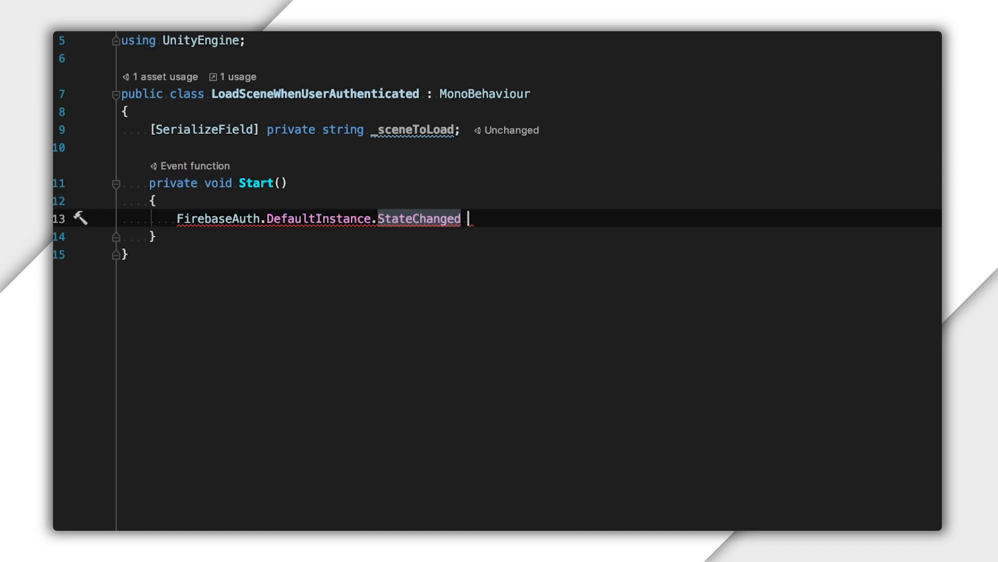
text(+= HandleAuthStateChanged;)
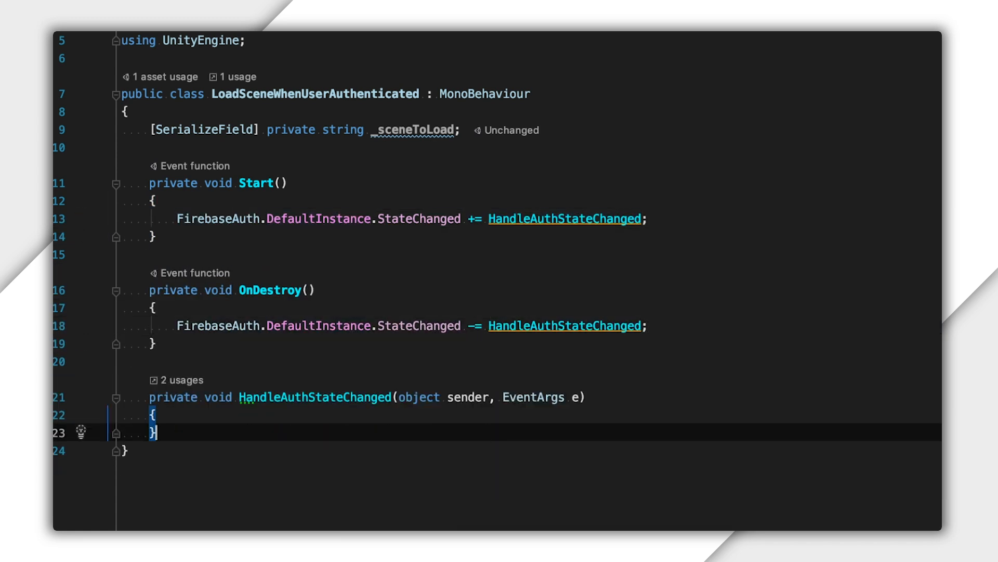
text(CheckUser();)
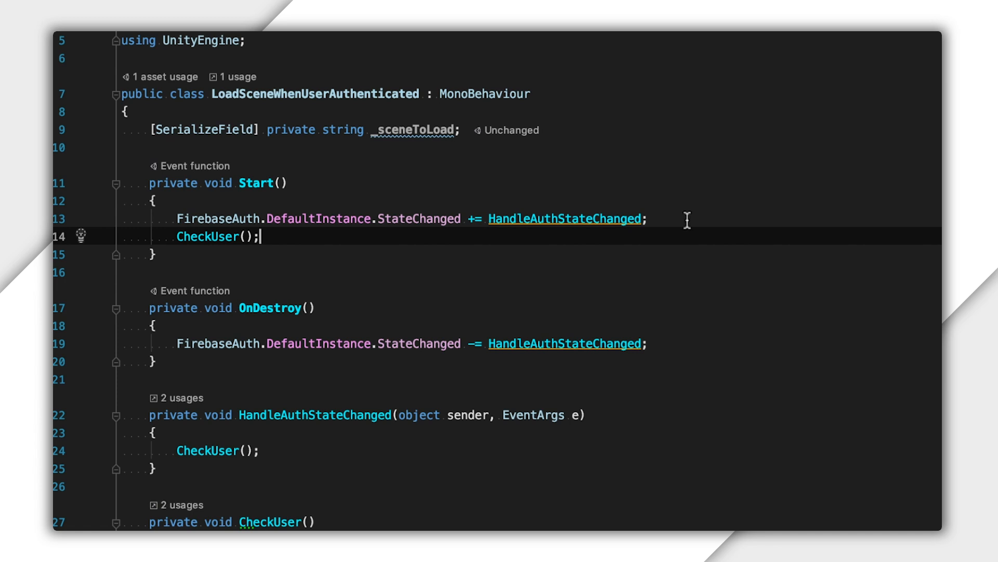
mouse_move(758, 525)
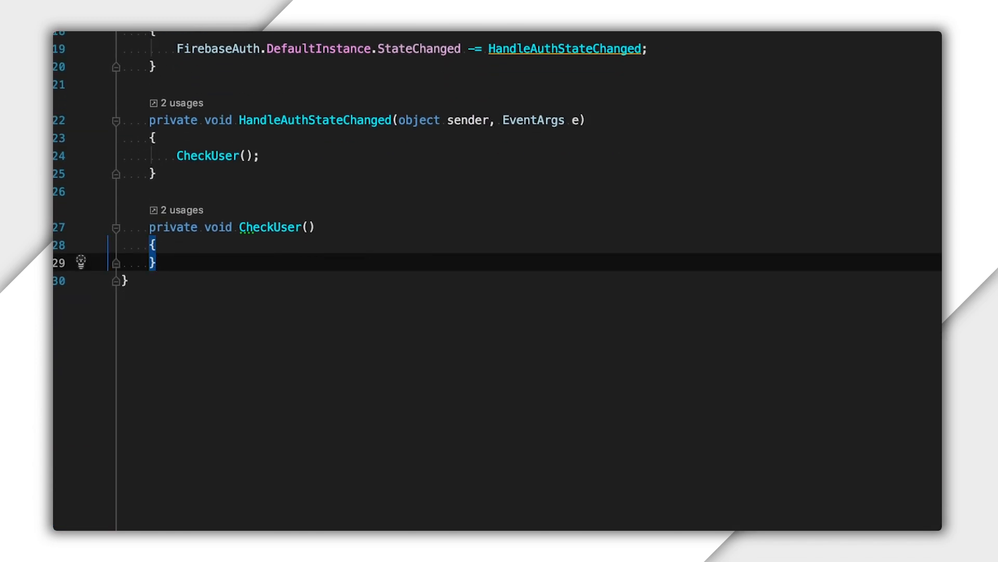
text(if (FirebaseAuth.DefaultInstance.)
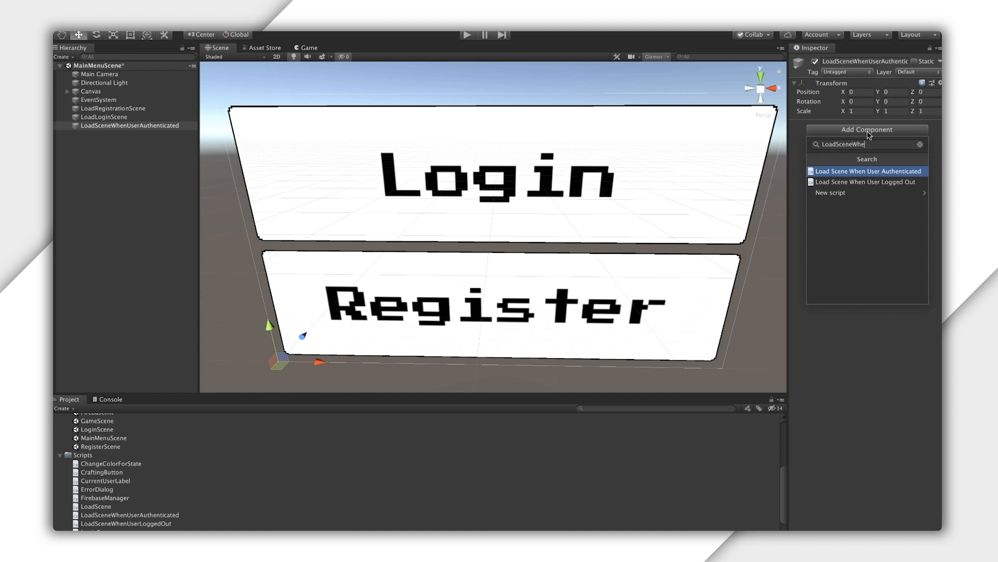
- Add the Load Scene When User Authenticated component to the LoadSceneWhenUserAuthenticated object
click(867, 171)
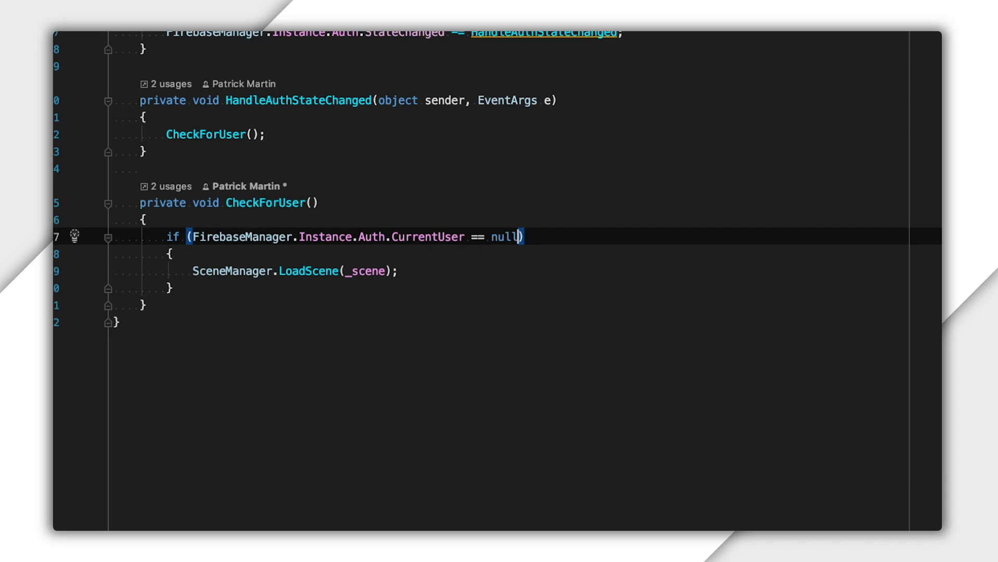
- Save CheckForUser with LoadScene guarded by a null CurrentUser check
key(Ctrl+S)
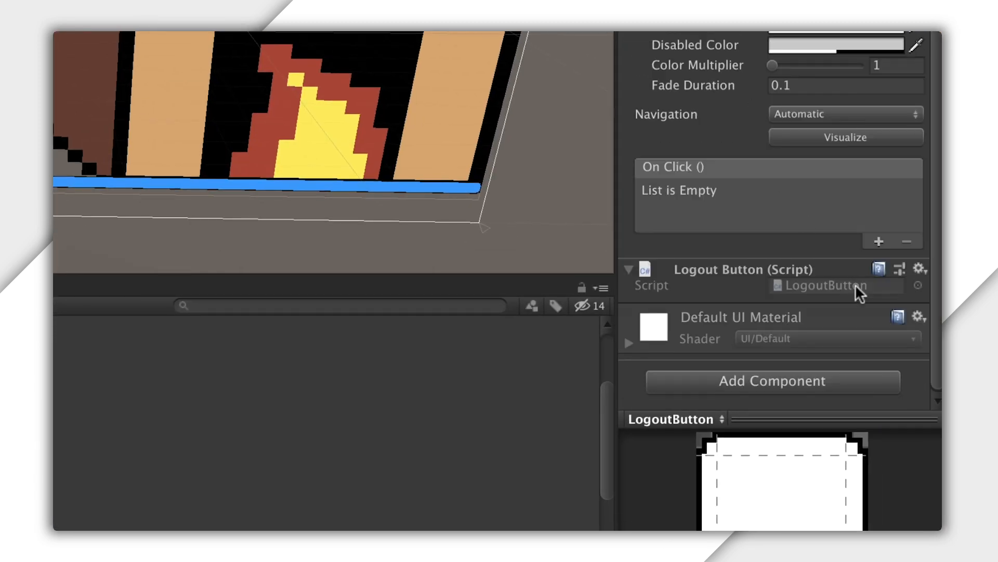
- Open the LogoutButton script from its Inspector field in Rider
double_click(836, 285)
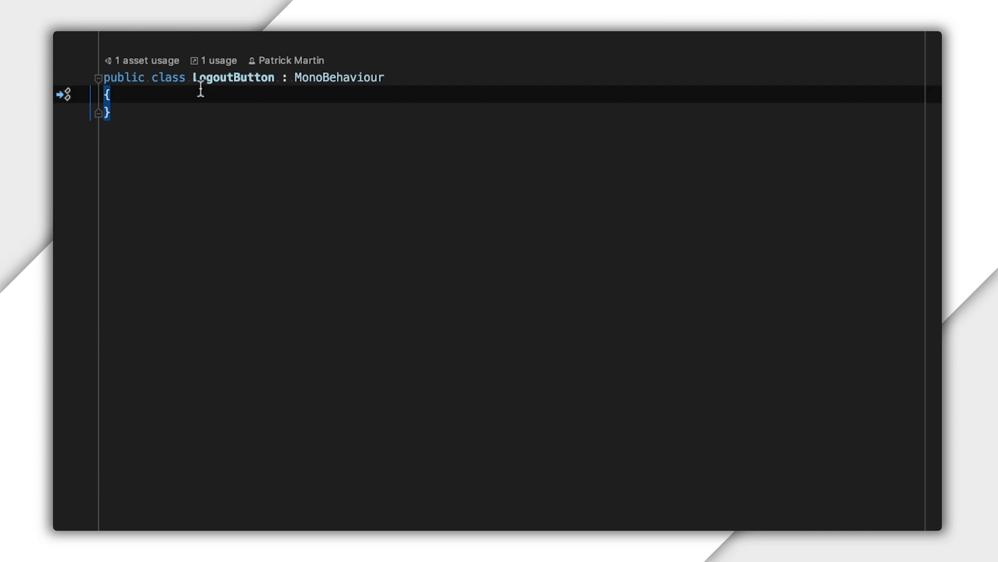
- Add IPointerClickHandler, generate OnPointerClick, and start a FirebaseAuth call inside it
text(, IPointerClickHandler)
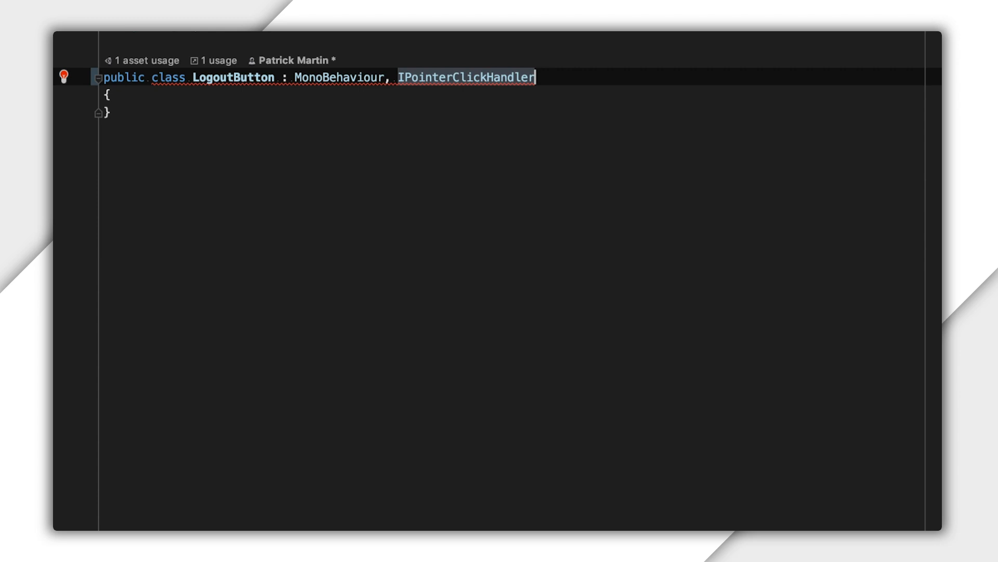
click(65, 76)
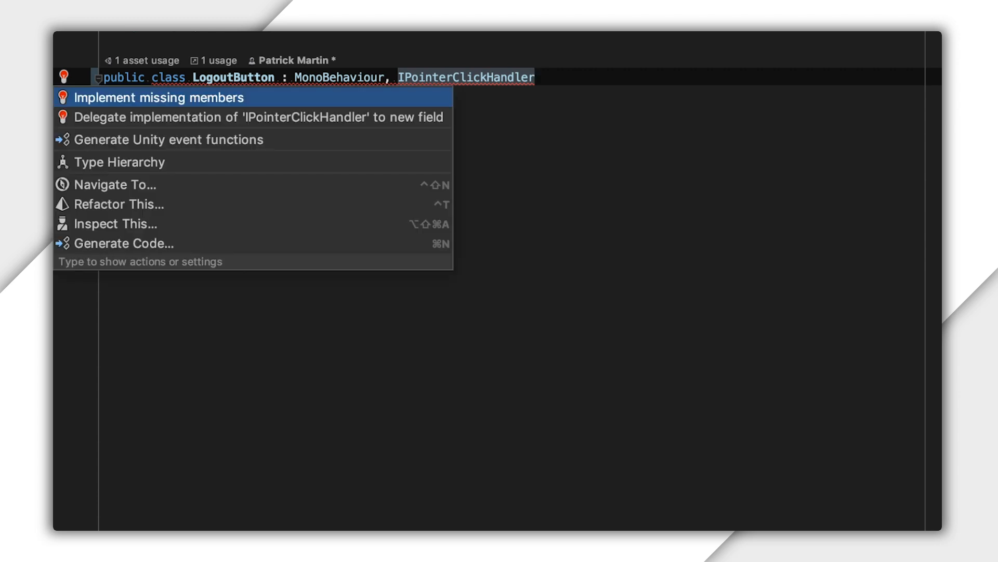
click(160, 98)
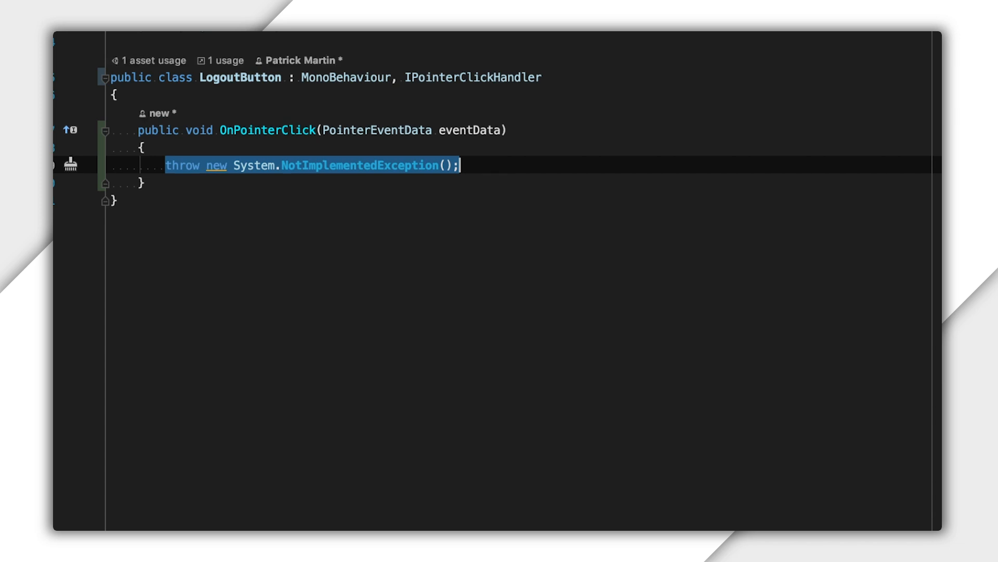
text(FirebaseAuth.)
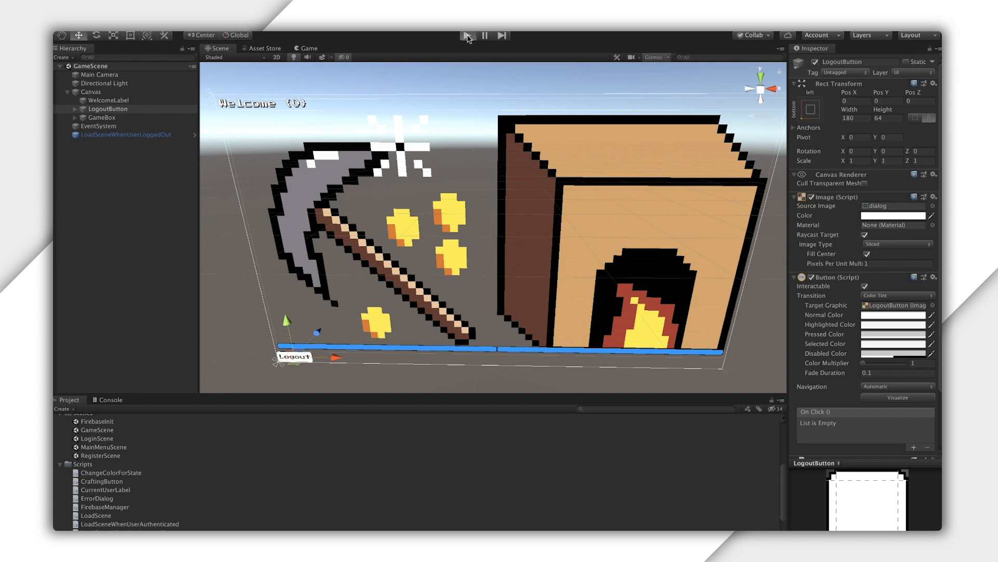
- Play GameScene and press Logout to sign out the test user
click(469, 35)
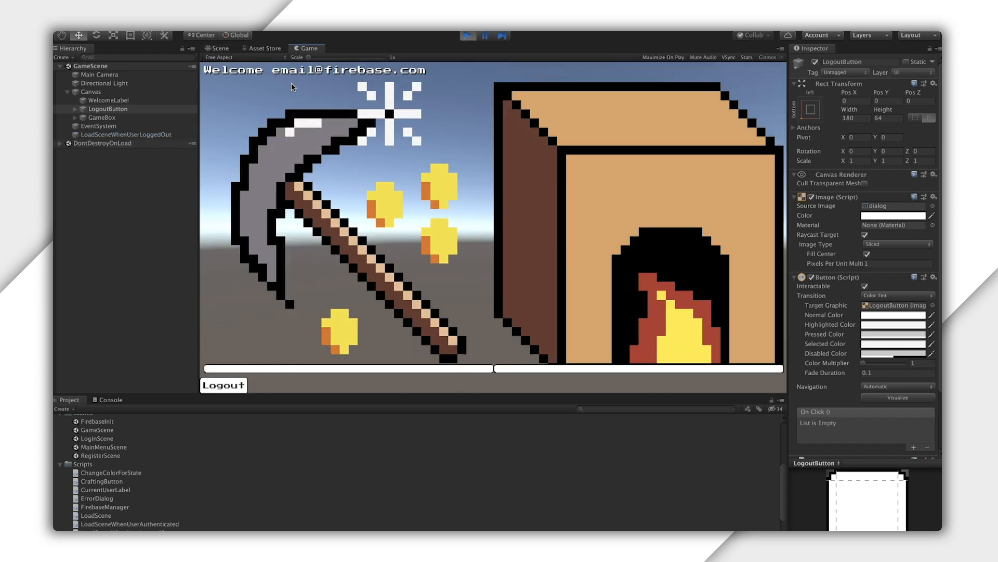
mouse_move(256, 312)
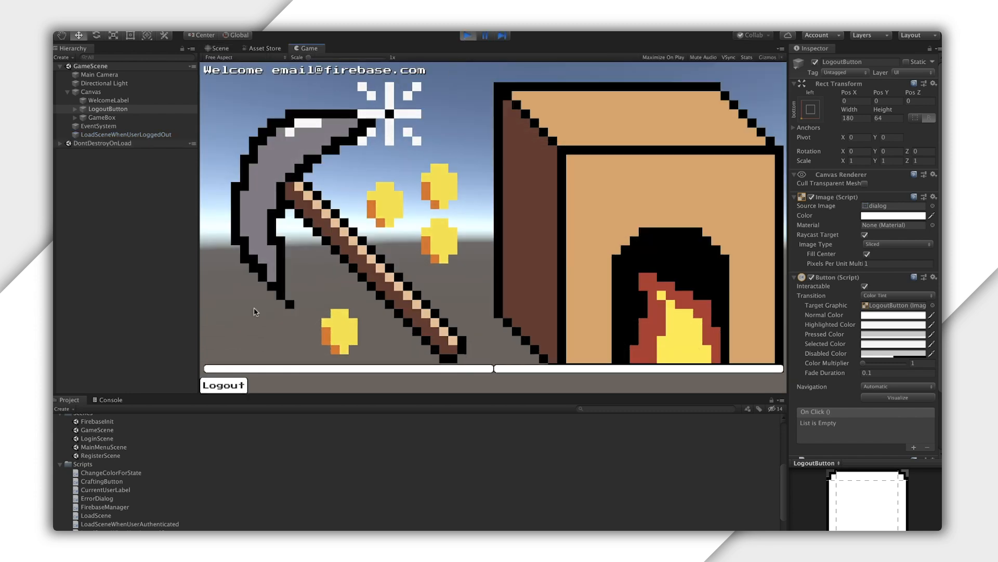
click(223, 385)
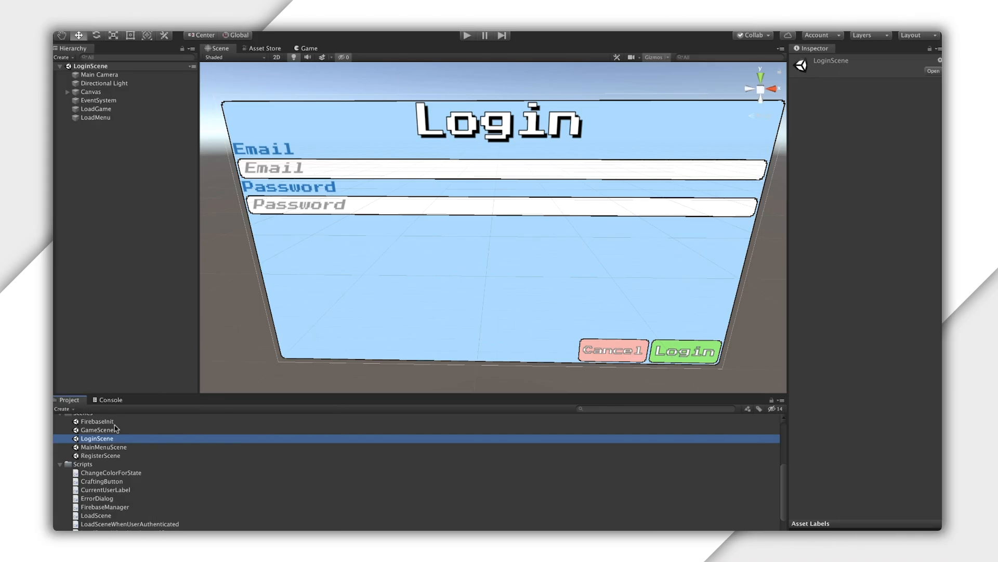
mouse_move(358, 212)
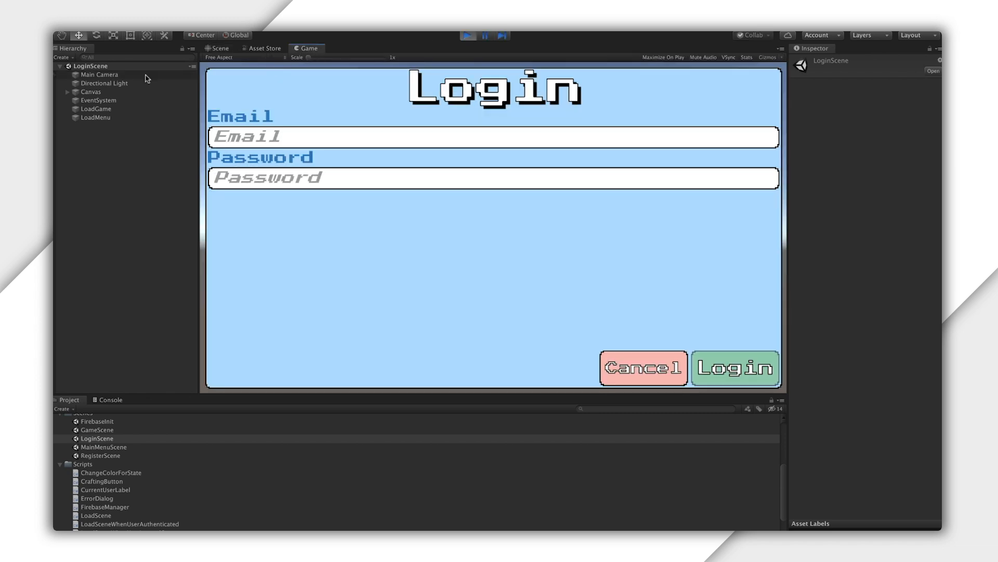
- Inspect LoginButton's events, attempt a login, and dismiss the 'Failed to login' error
click(125, 152)
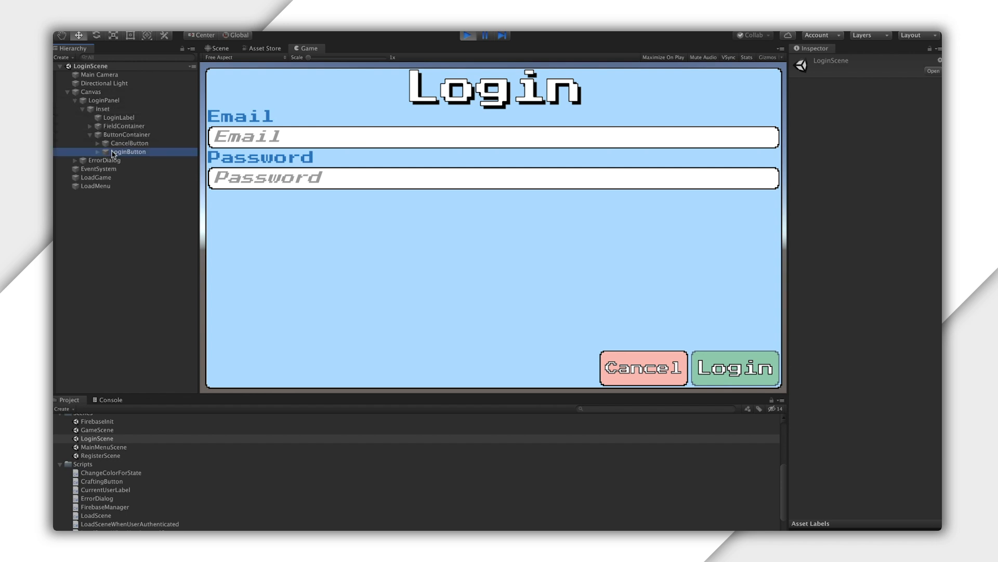
click(127, 152)
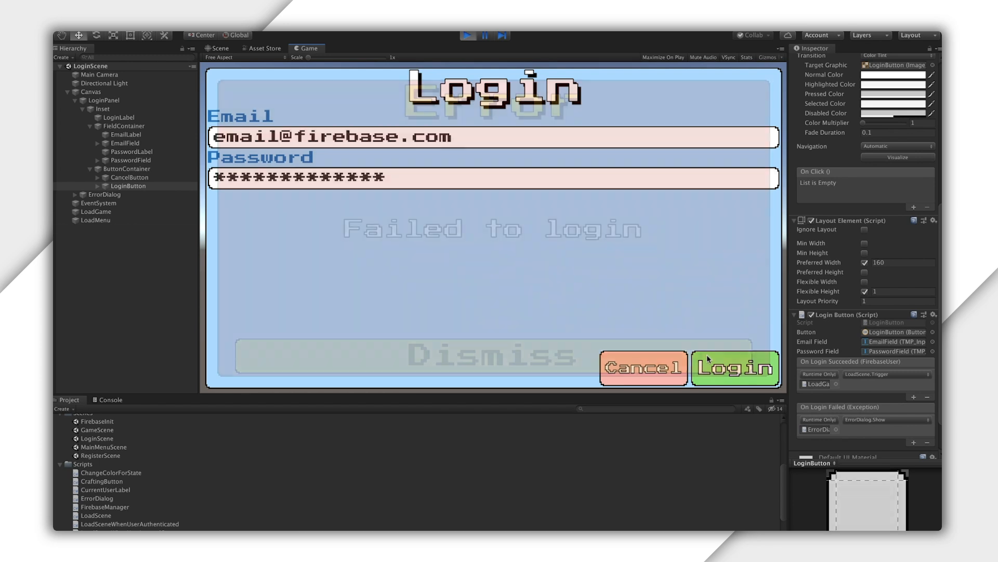
click(735, 367)
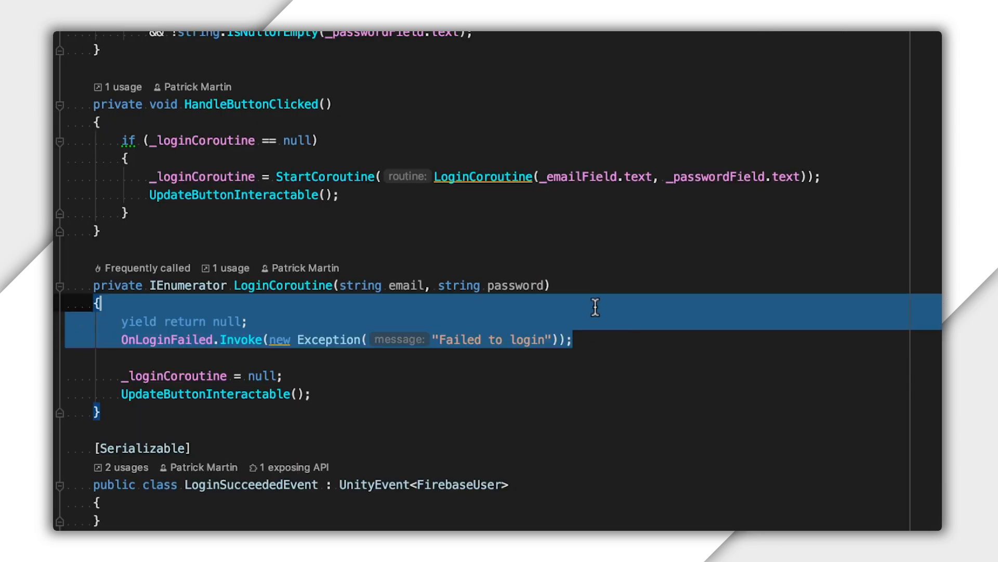
mouse_move(597, 310)
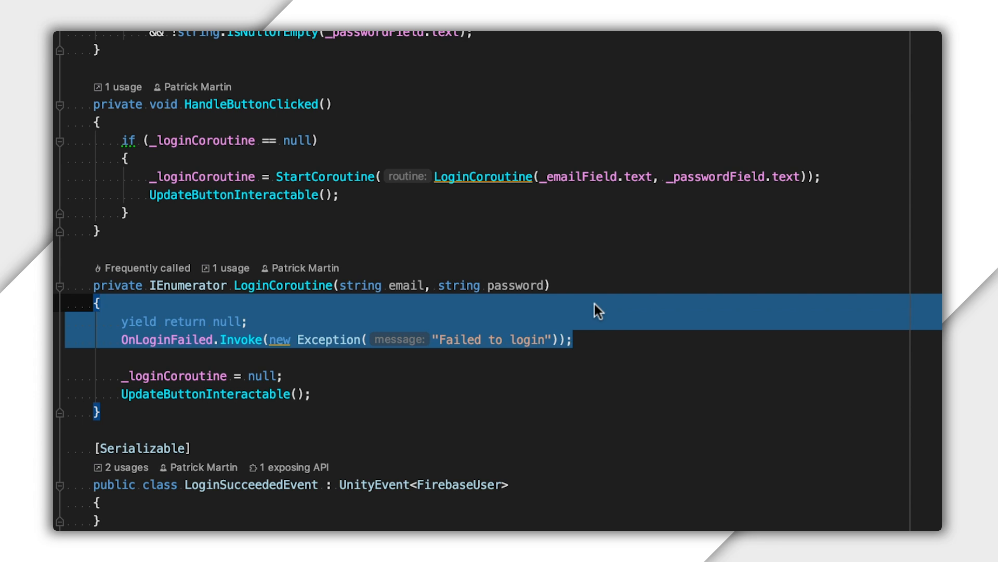
- Add var auth = FirebaseAuth.DefaultInstance and yield on SignInWithEmailAndPasswordAsync(email, password)
text(var auth = FirebaseAuth.DefaultInstance;)
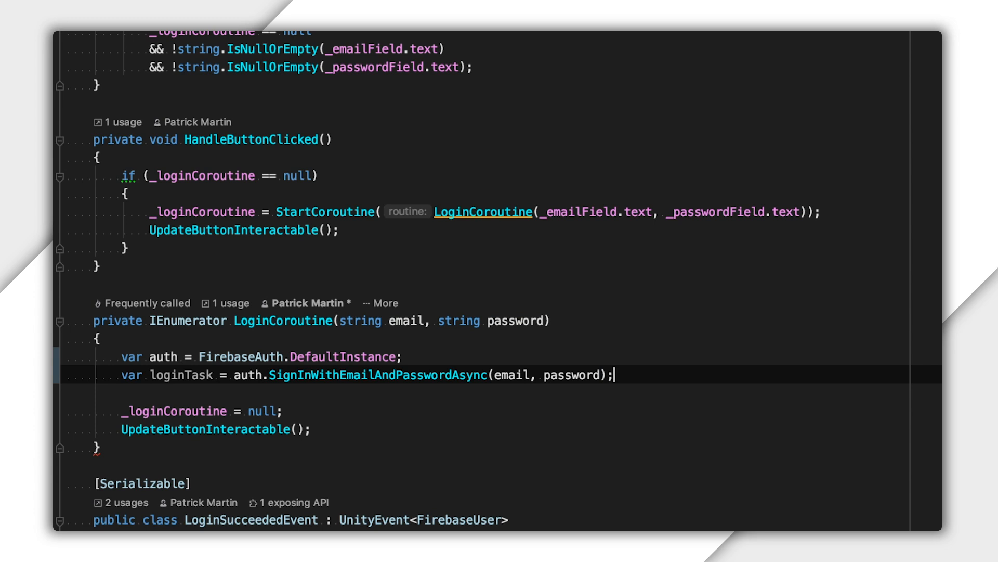
text(yield return)
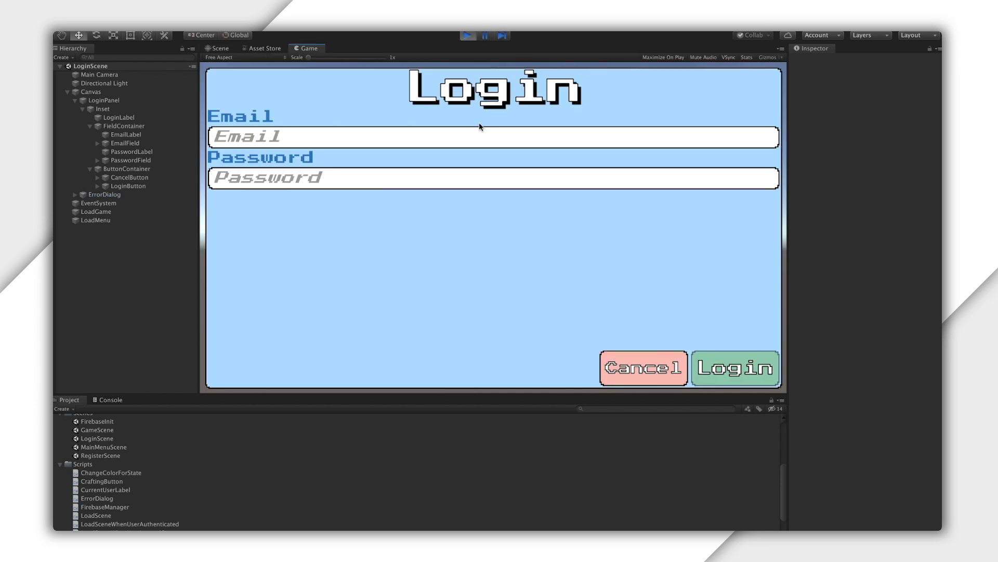
- Enter the test email address and password on the running login screen
text(email@)
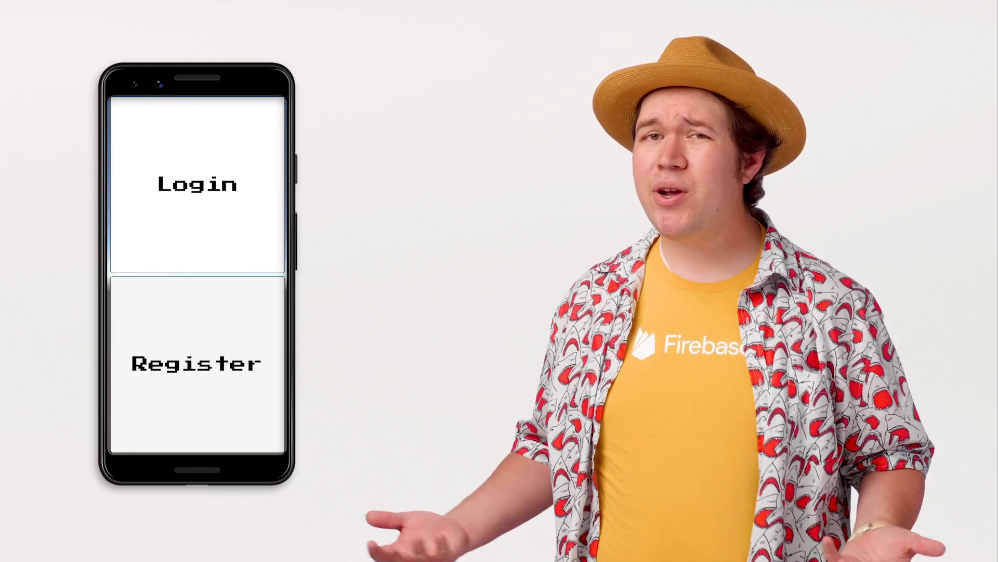
click(196, 364)
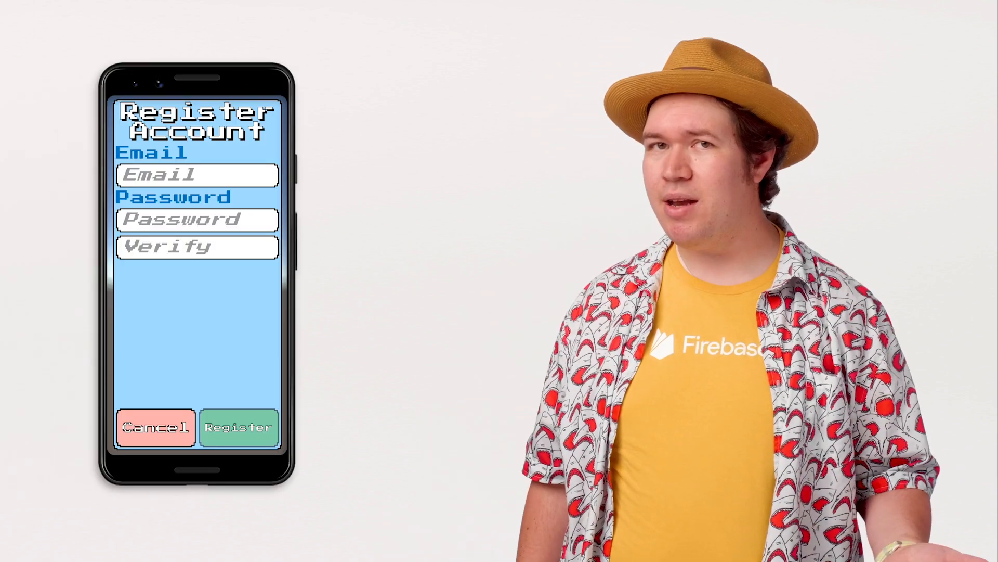
text(phone@fireba)
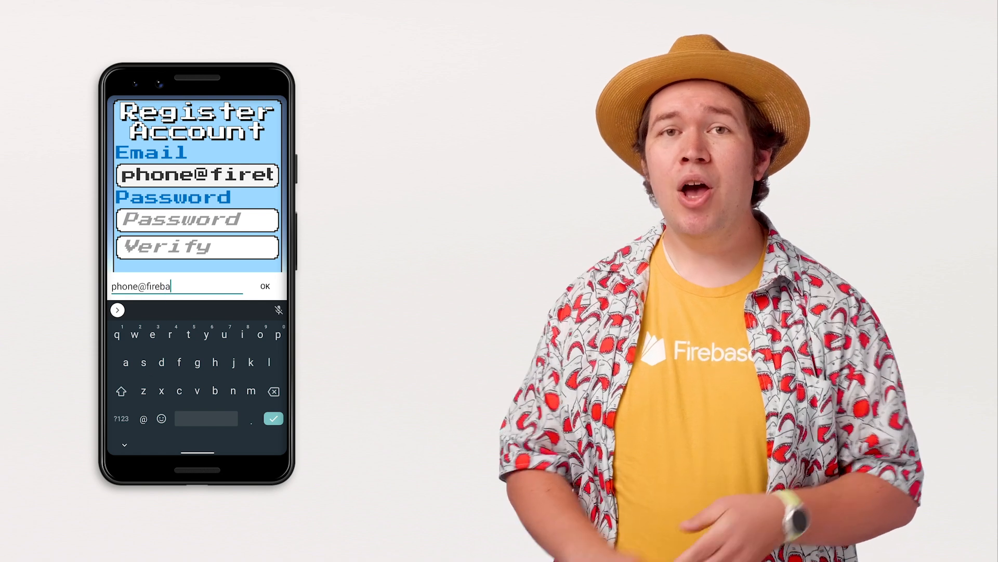
text(se.)
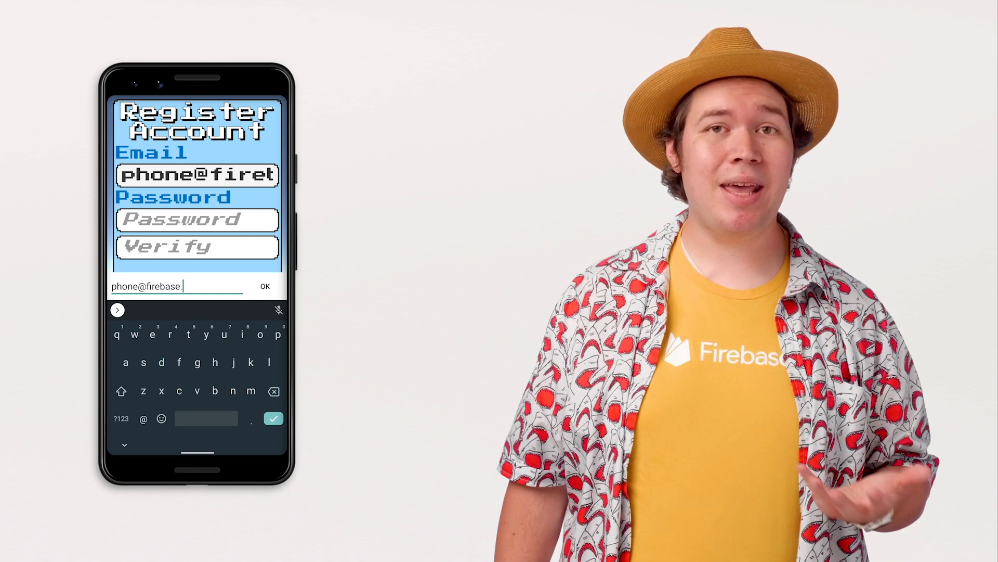